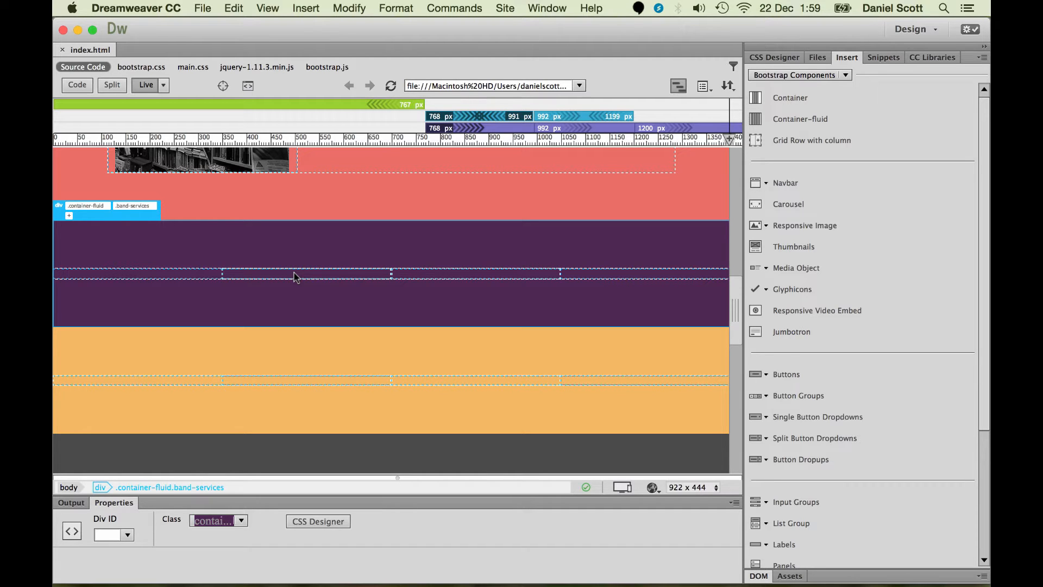
mouse_move(191, 277)
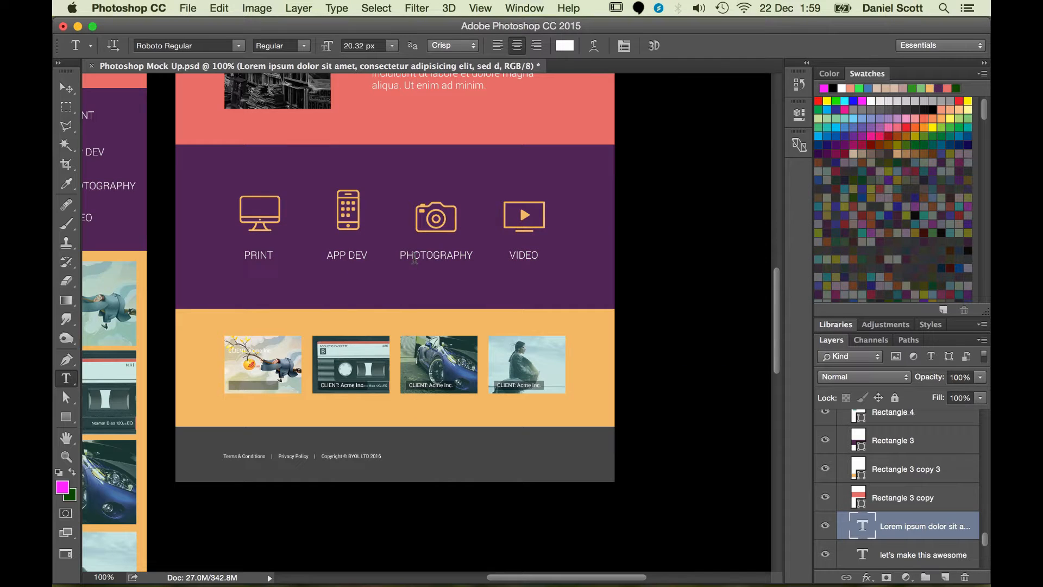
Step: Switch to the Move tool to view the mockup's Print, App Dev, Photography and Video icons
click(65, 87)
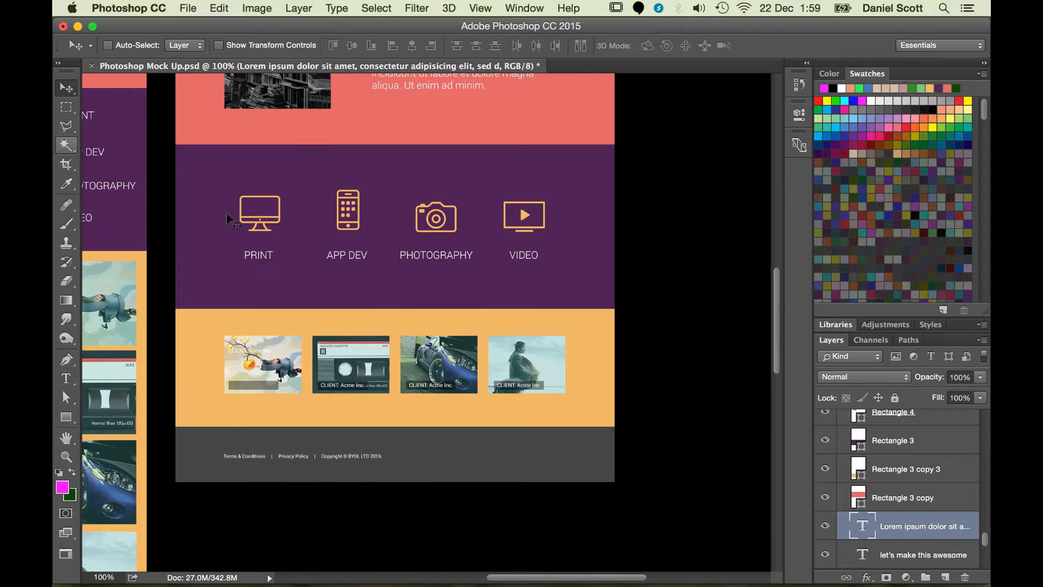
mouse_move(637, 318)
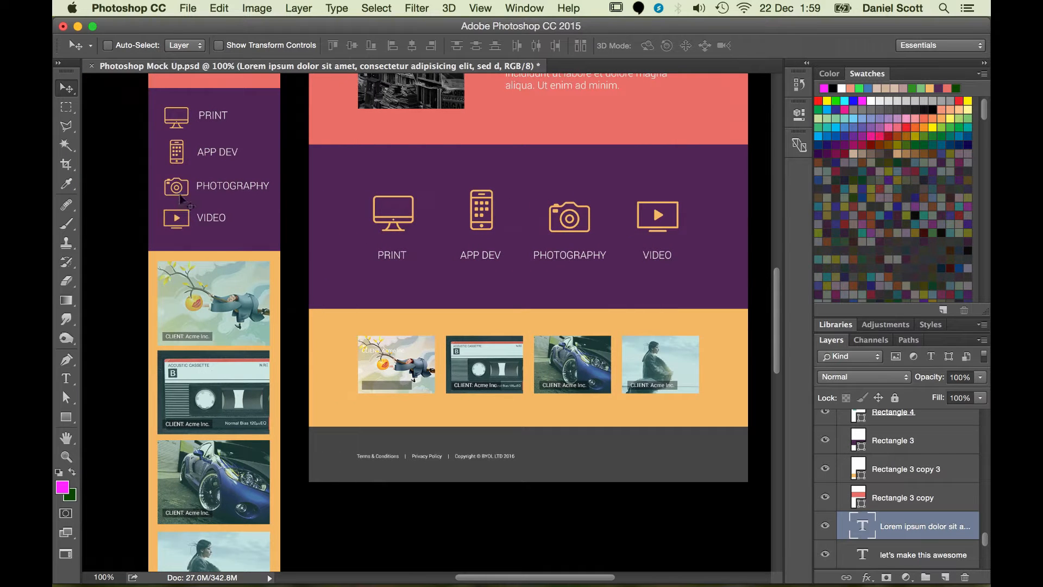
mouse_move(160, 126)
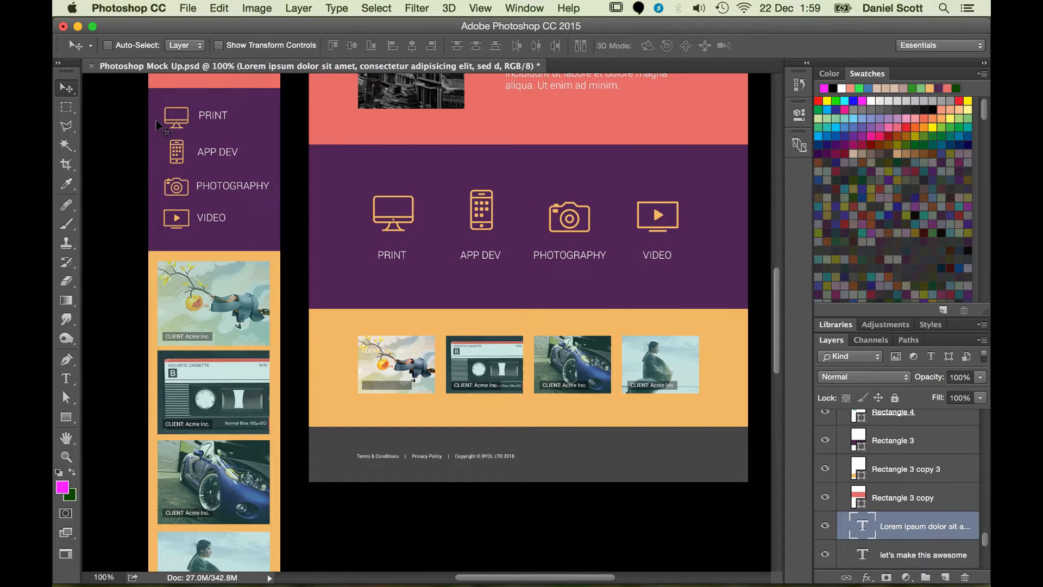
mouse_move(229, 125)
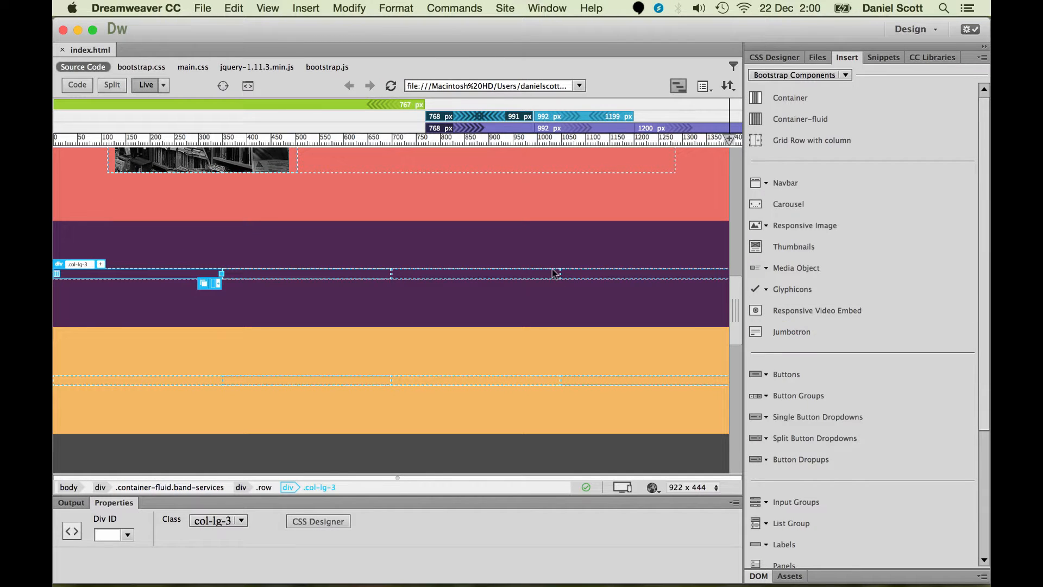
mouse_move(281, 299)
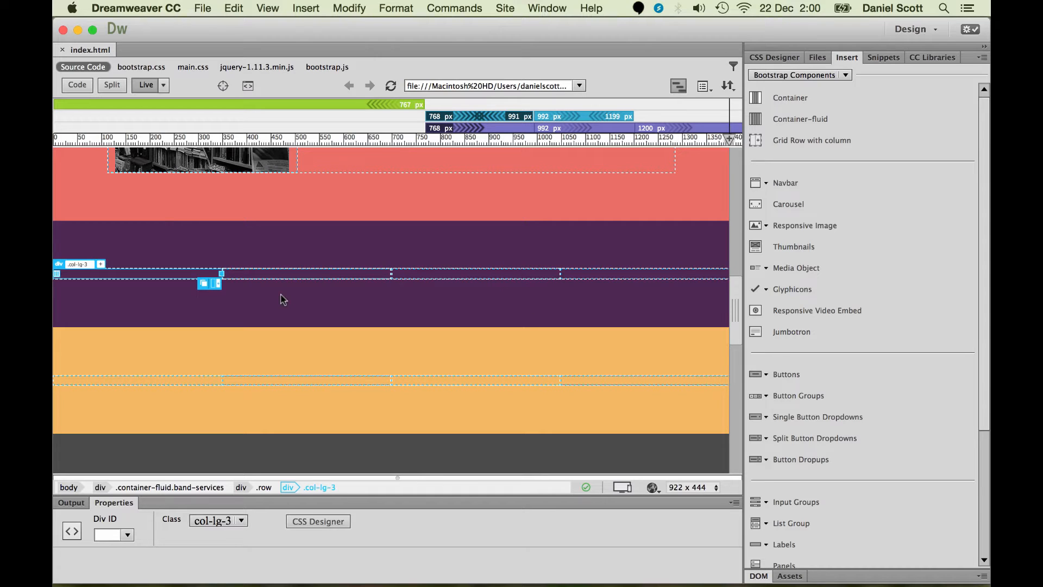
mouse_move(426, 341)
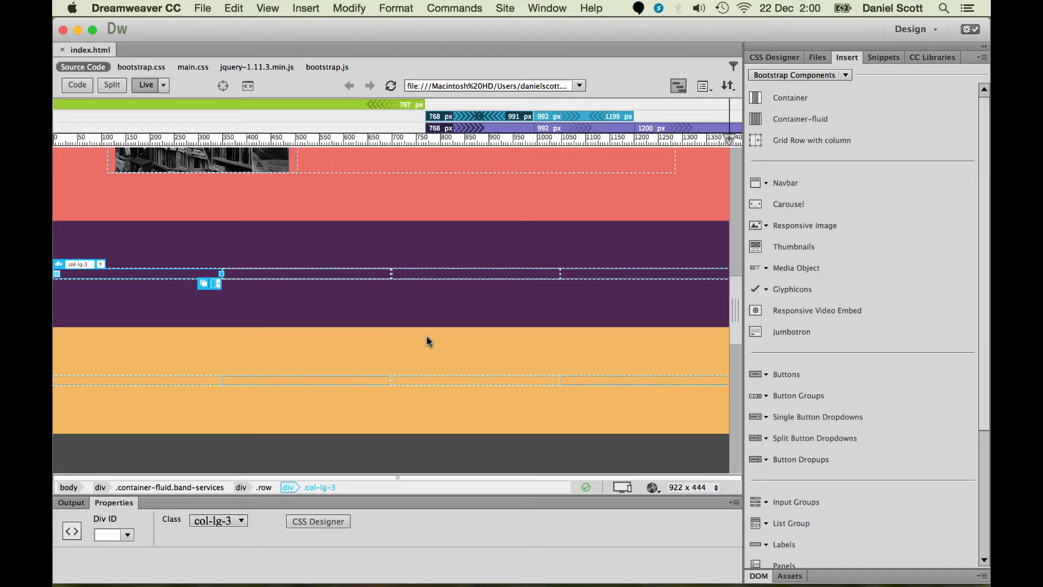
mouse_move(561, 274)
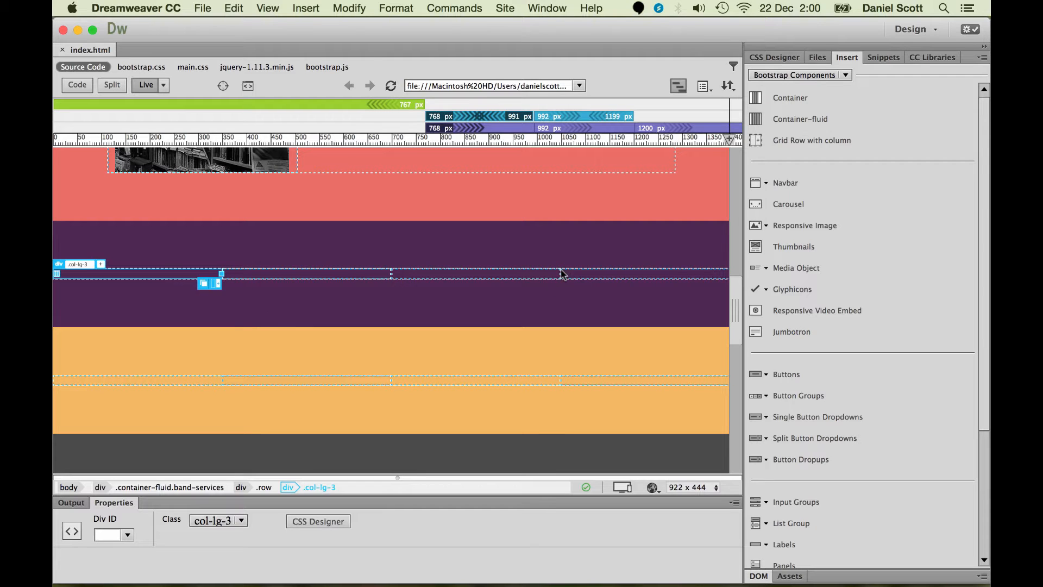
mouse_move(774, 56)
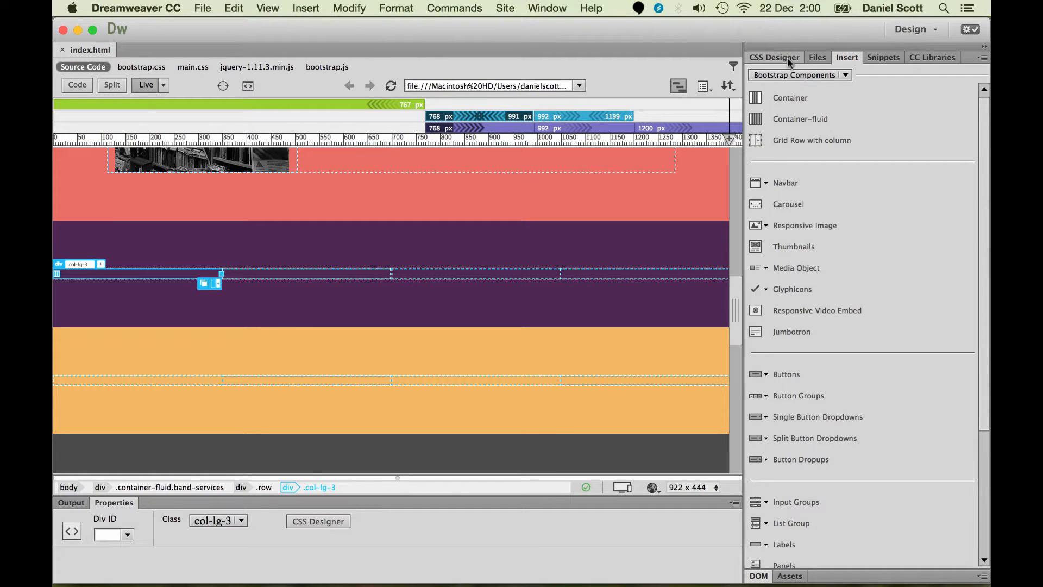
mouse_move(216, 422)
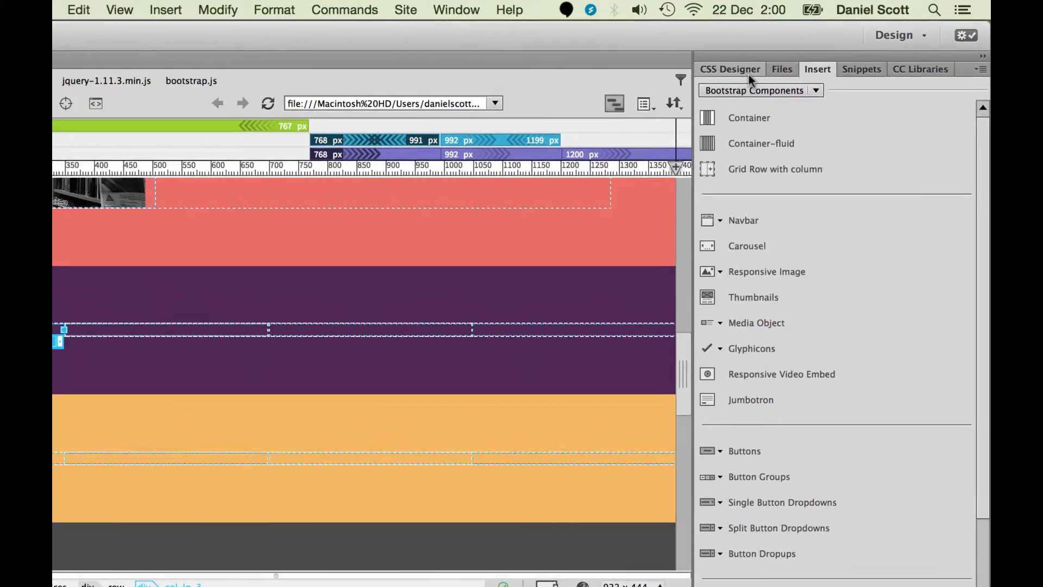
Step: In CSS Designer, show set properties and disable .band-services' #502652 background-color
click(730, 69)
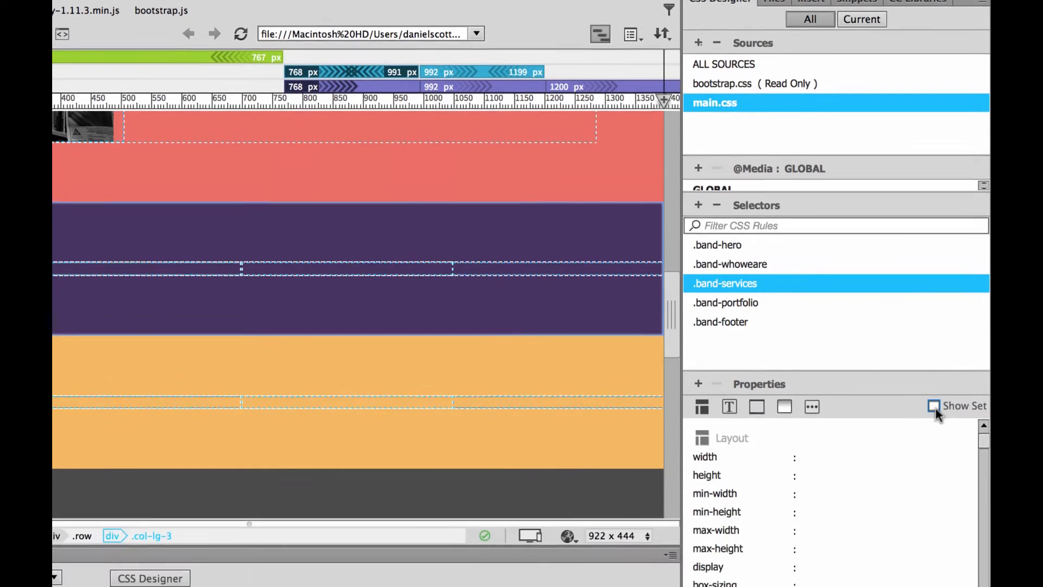
click(933, 406)
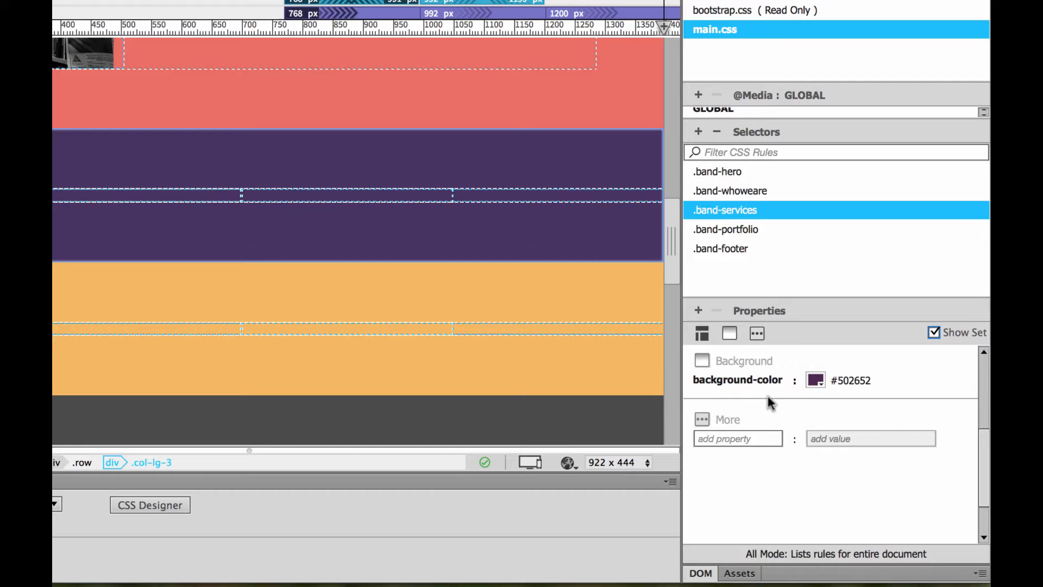
mouse_move(921, 385)
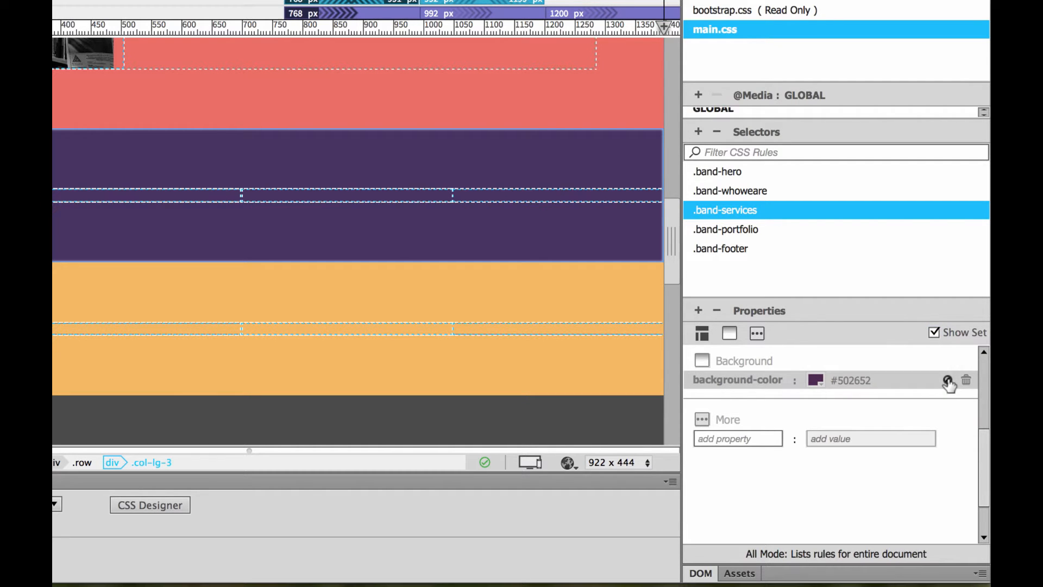
click(948, 380)
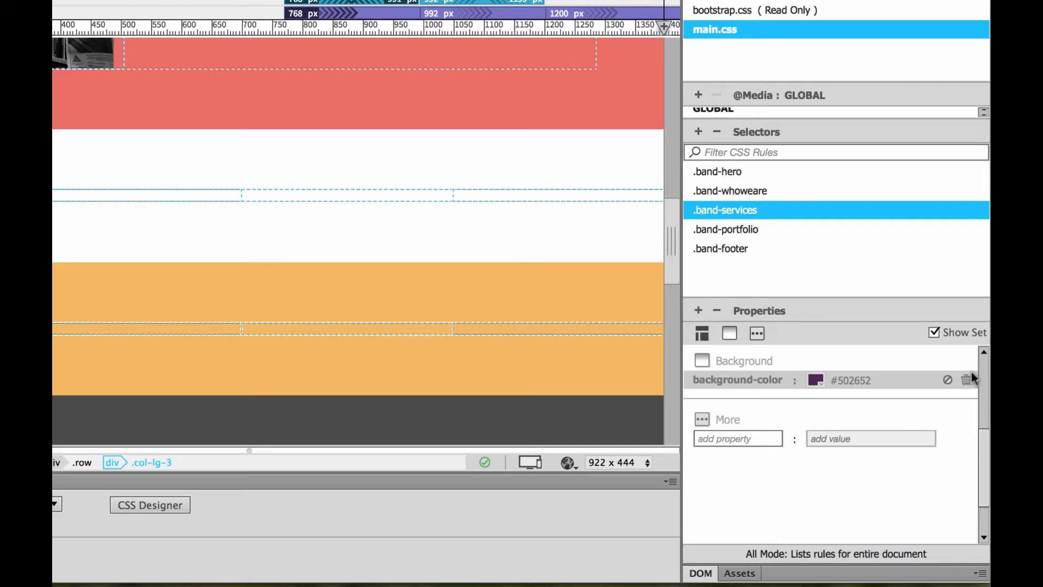
mouse_move(967, 380)
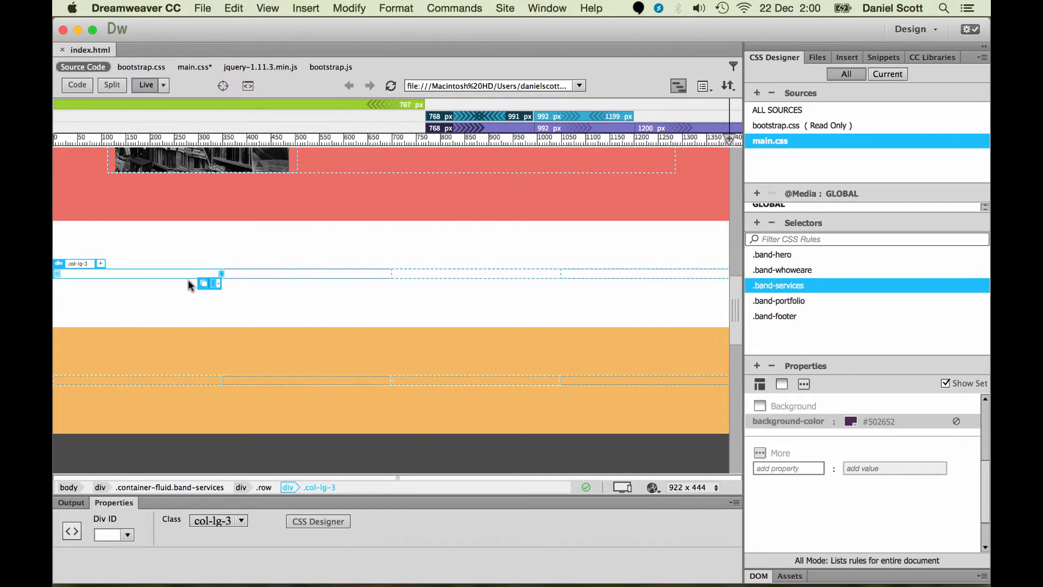
mouse_move(158, 274)
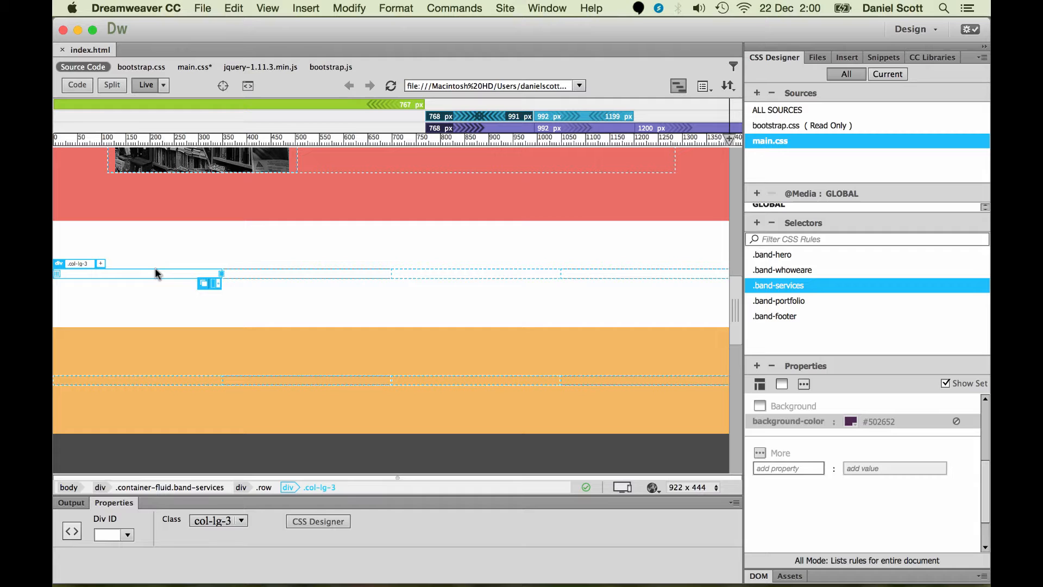
mouse_move(290, 287)
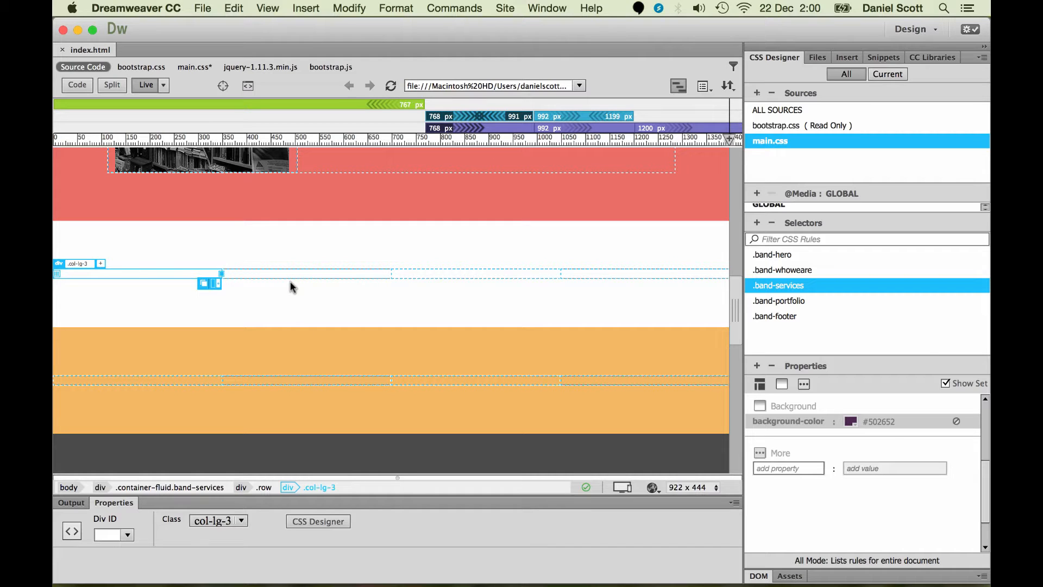
mouse_move(153, 278)
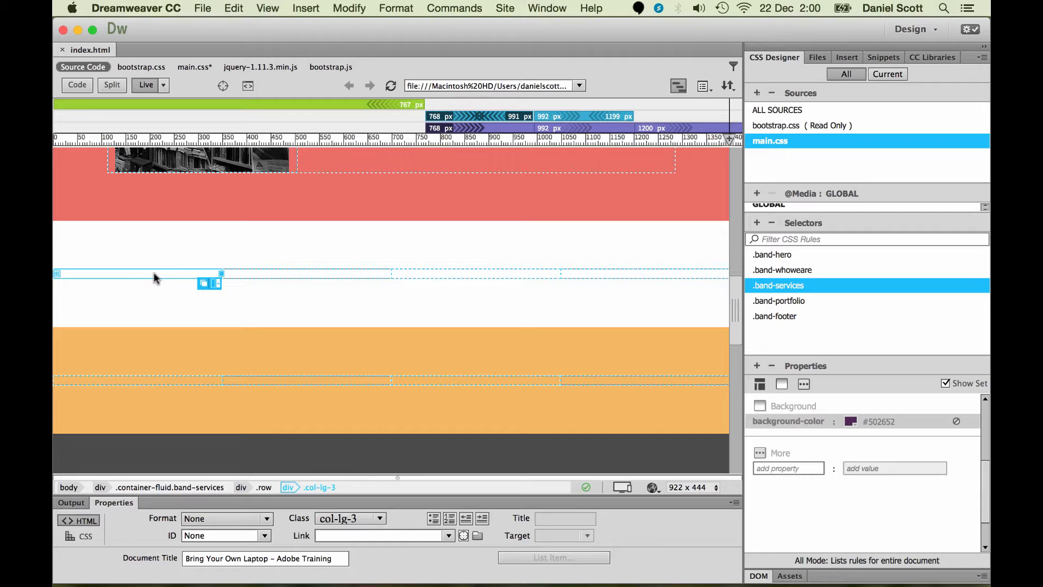
mouse_move(172, 268)
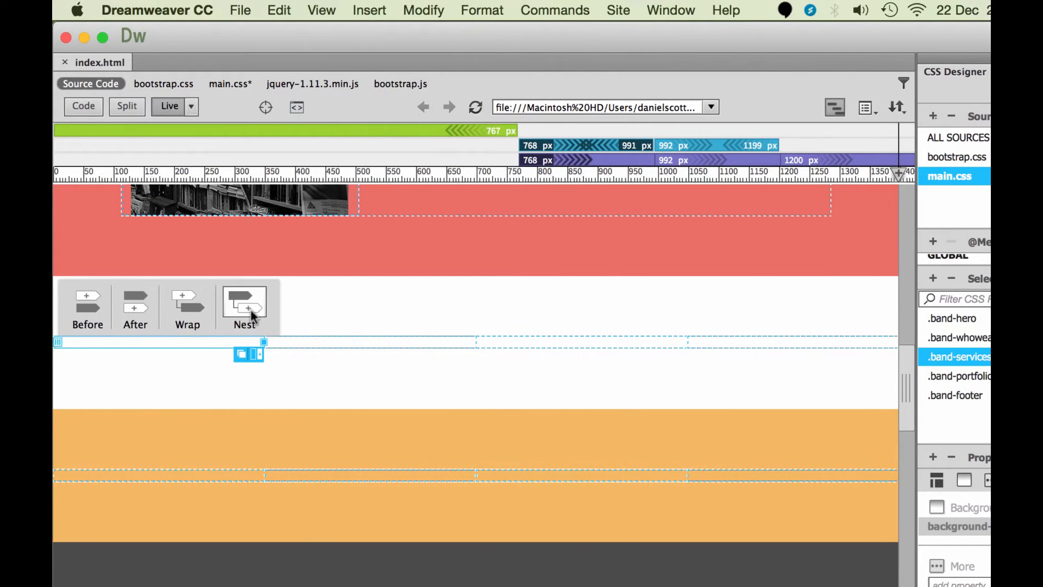
Step: Label the first two columns ICON and ICON 2
click(243, 305)
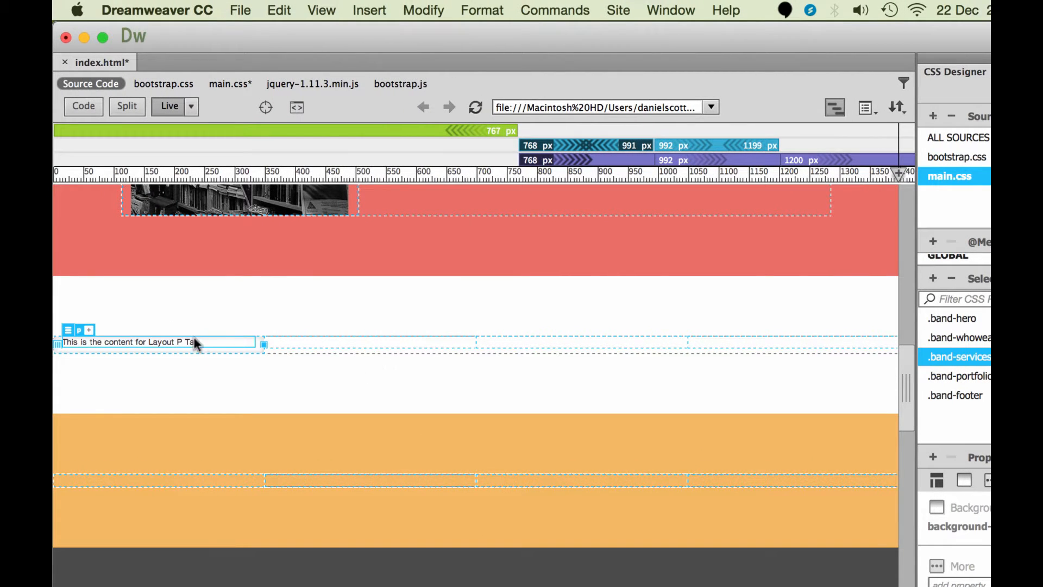
text(ICON 1)
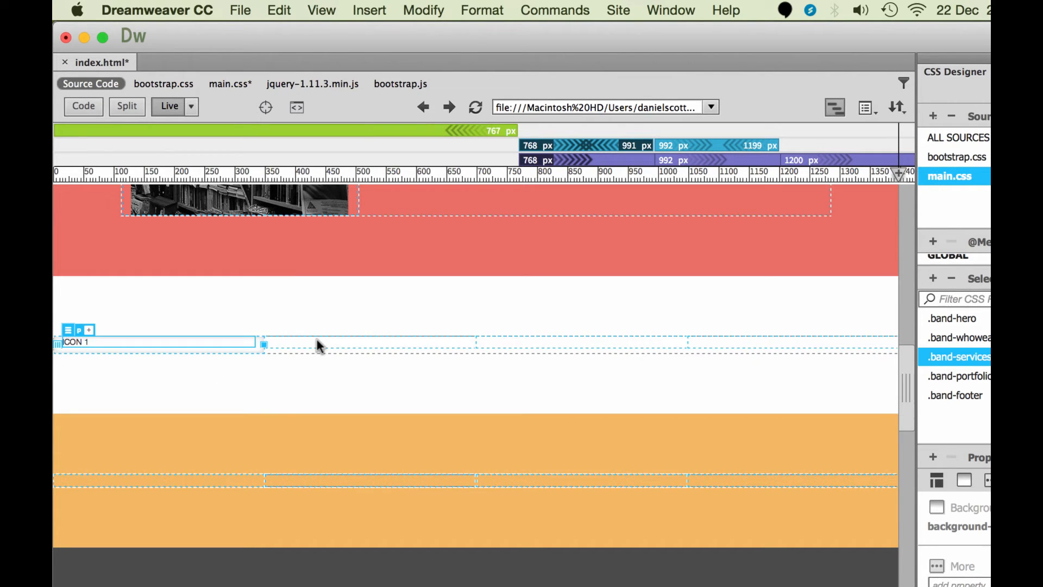
click(370, 9)
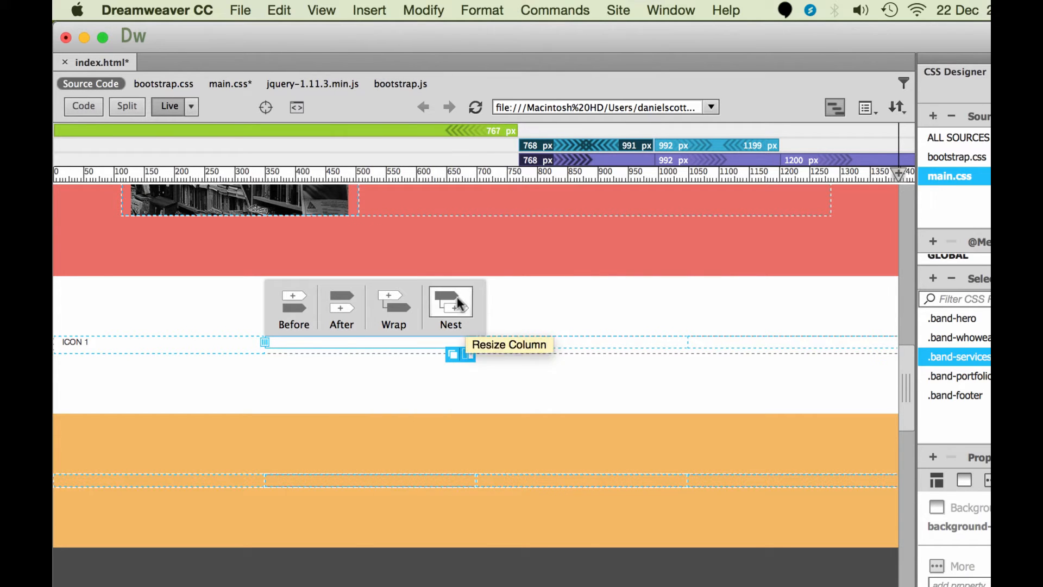
click(450, 306)
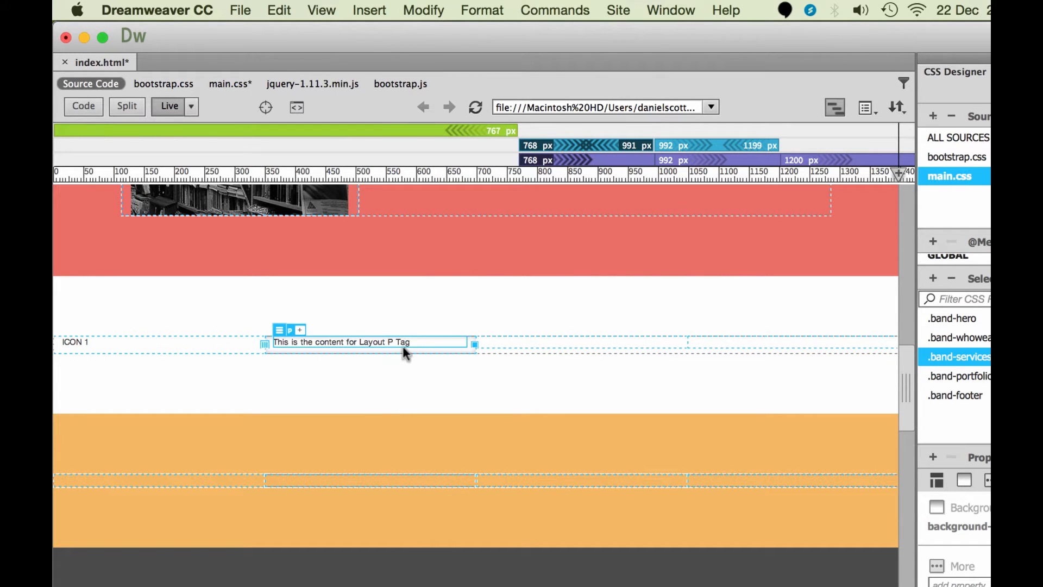
key(delete)
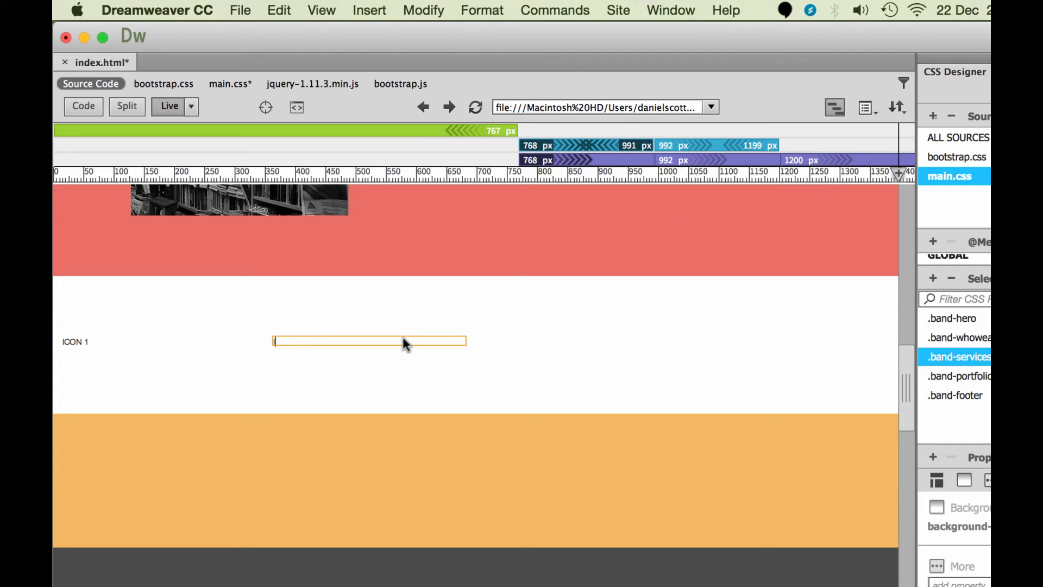
text(ICON 2)
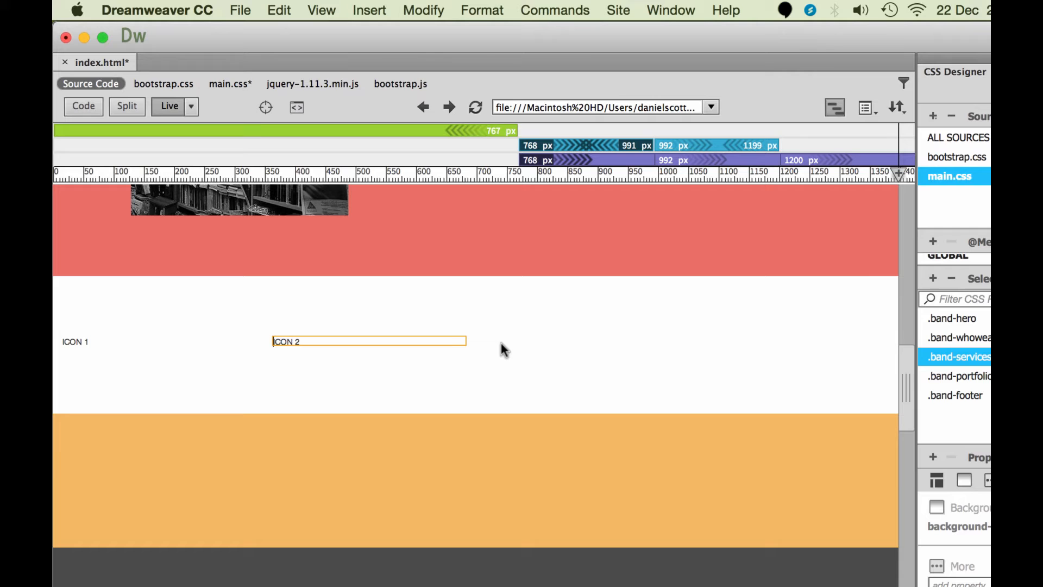
Step: Nest two more div columns in the row, labelled ICON 3 and ICON 4
click(370, 9)
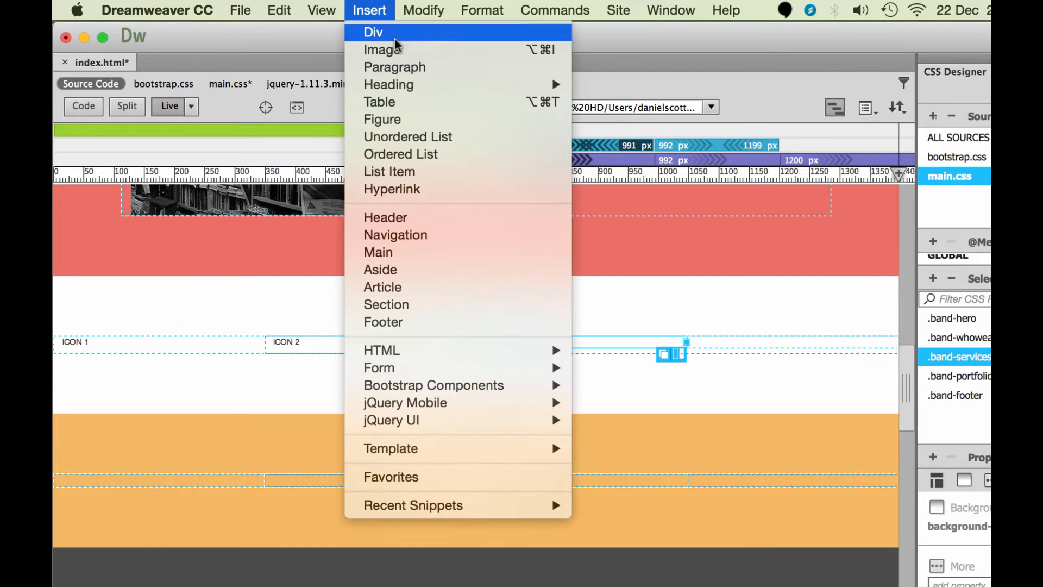
click(373, 32)
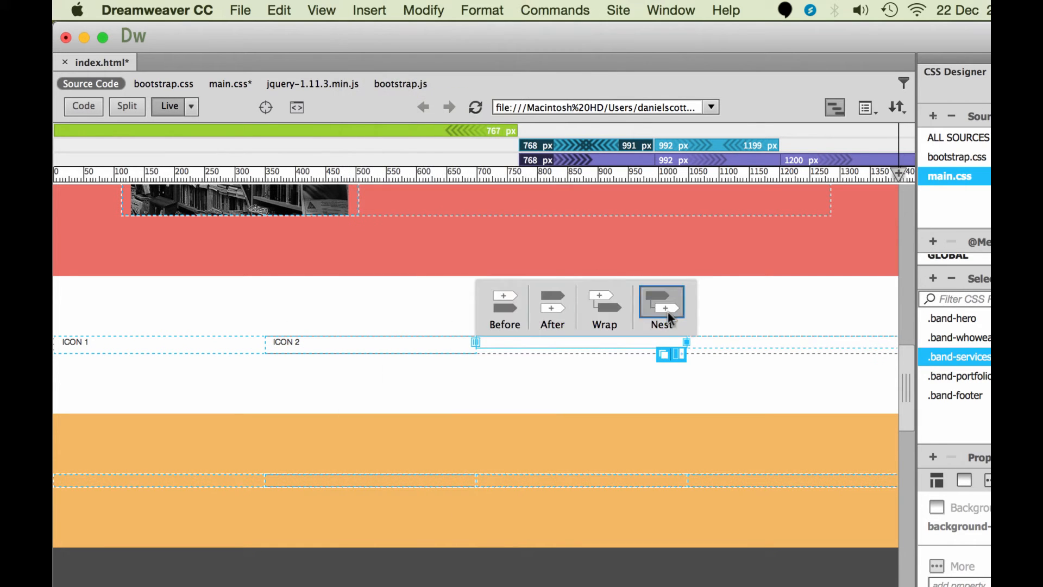
click(661, 306)
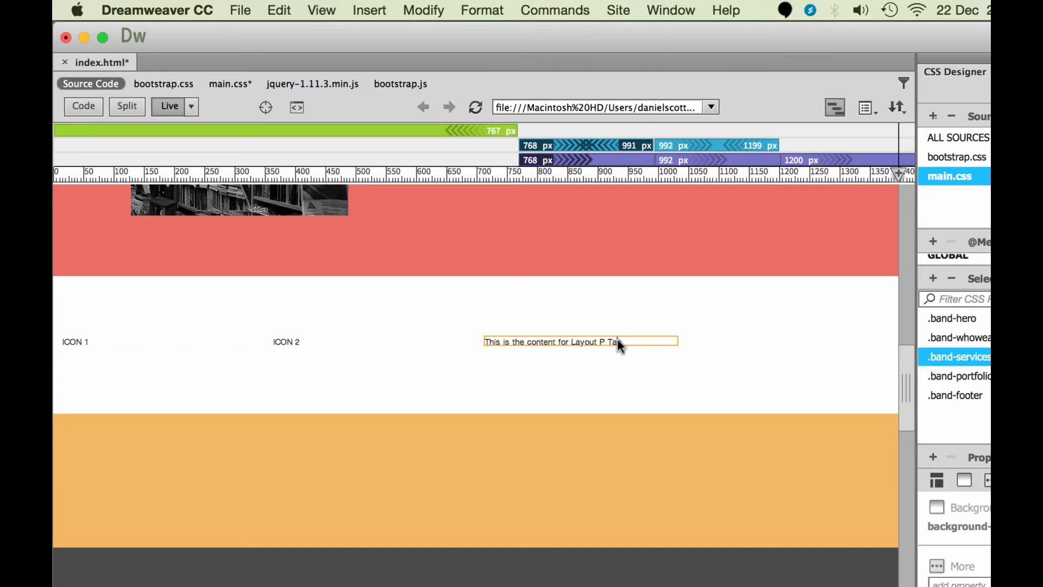
text(ICON 3)
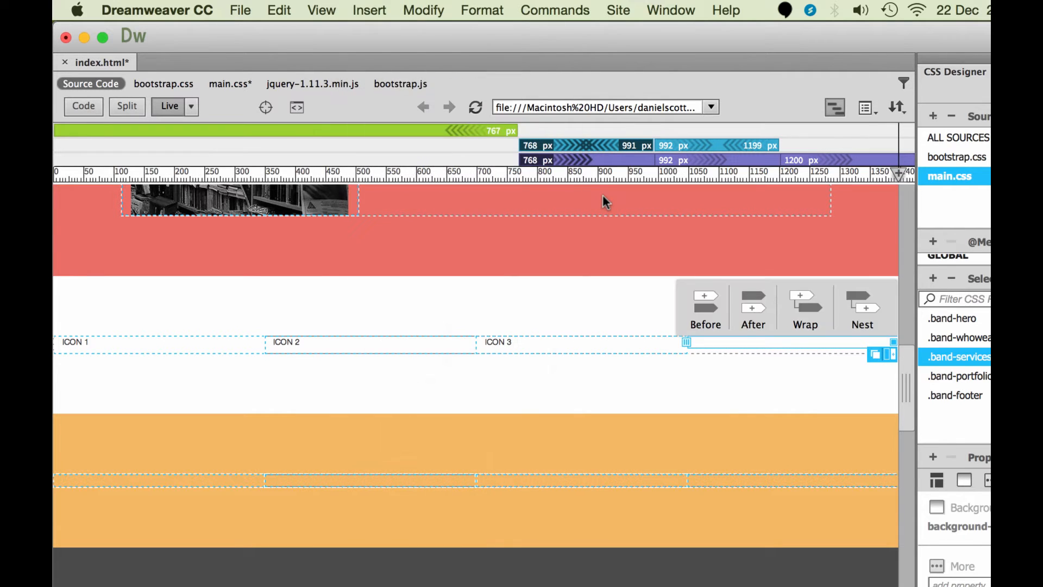
click(753, 308)
text(ICON)
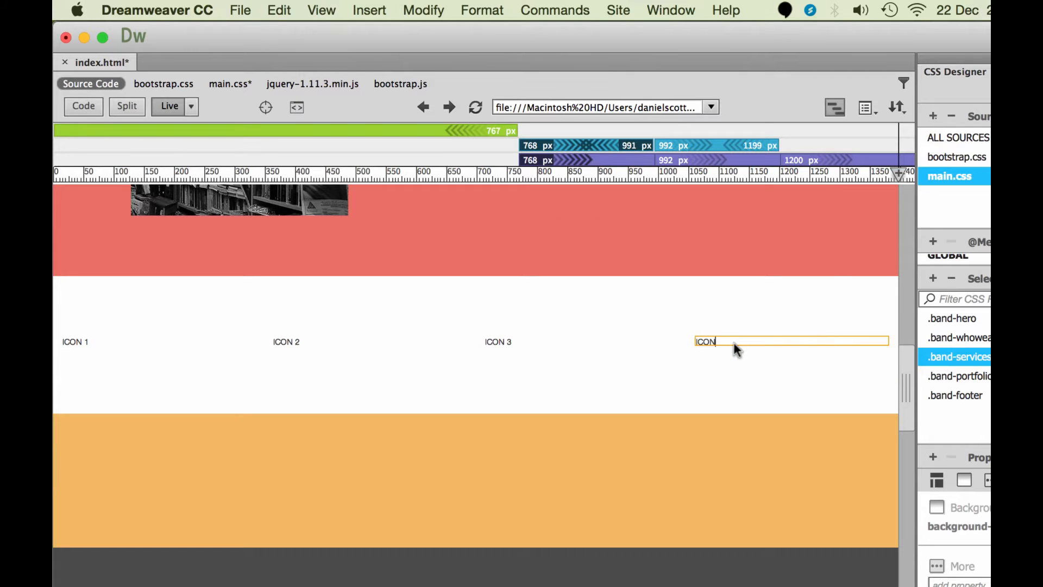
text(4)
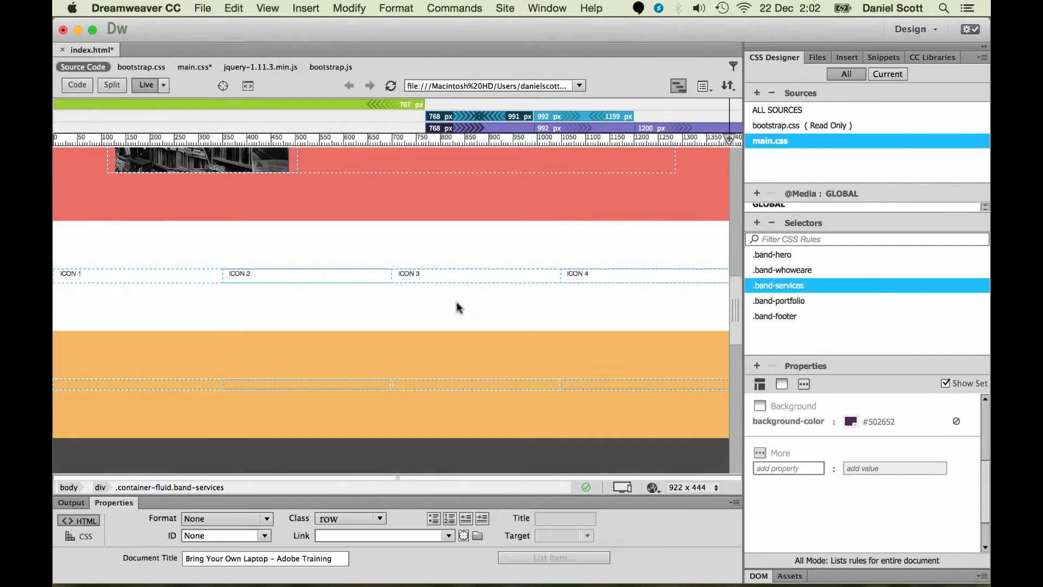
Step: Duplicate the icon row, relabel it TEXT 1–4, save, and preview in Google Chrome
click(475, 273)
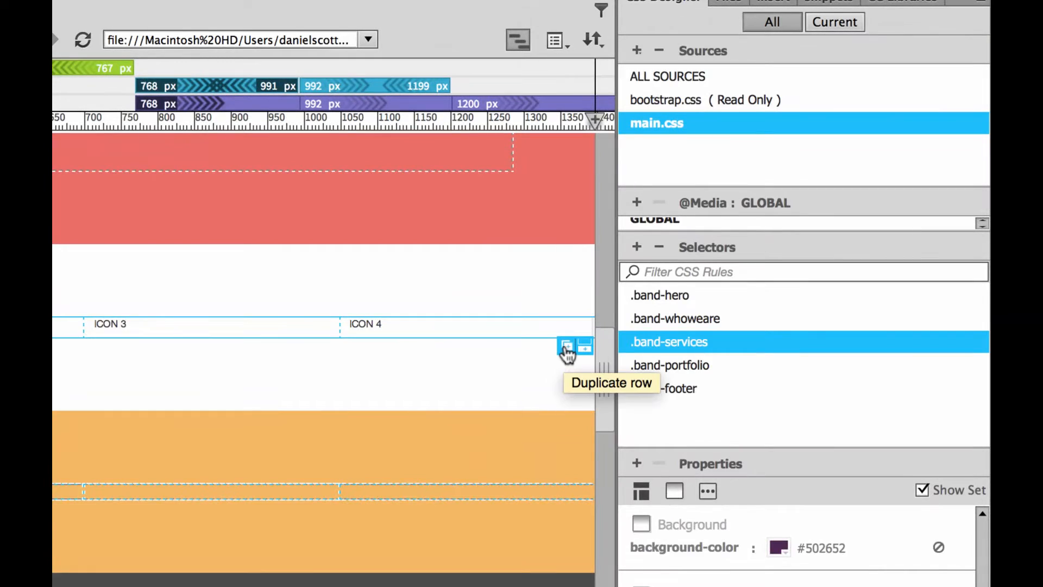
click(566, 347)
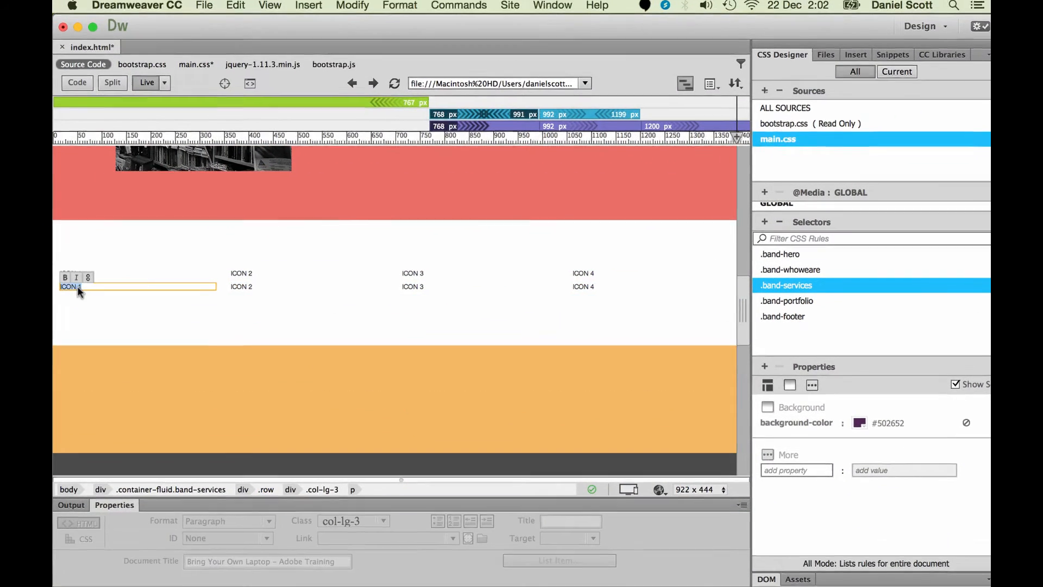
text(TES 1)
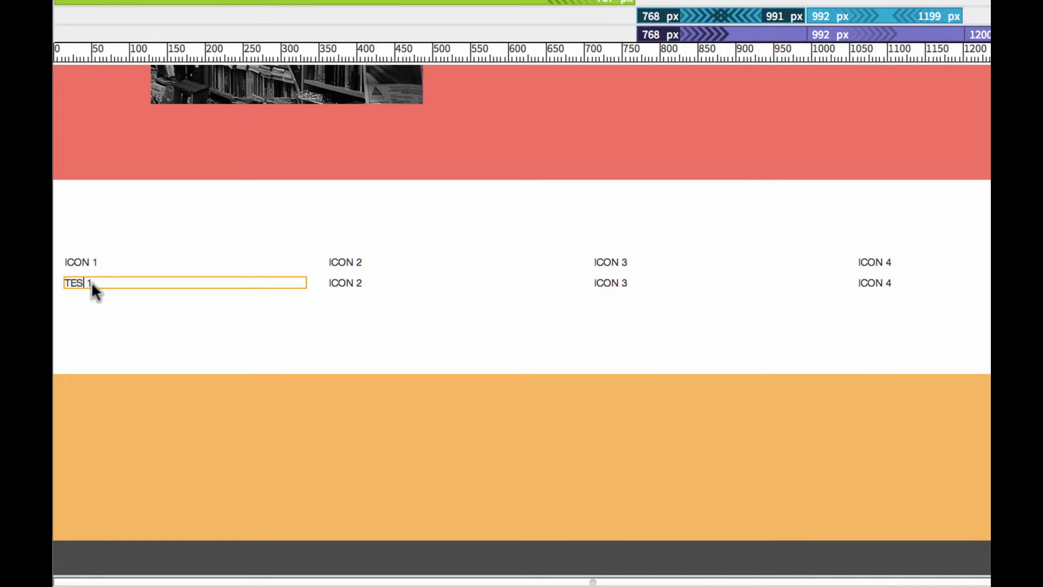
text(TEXT 1)
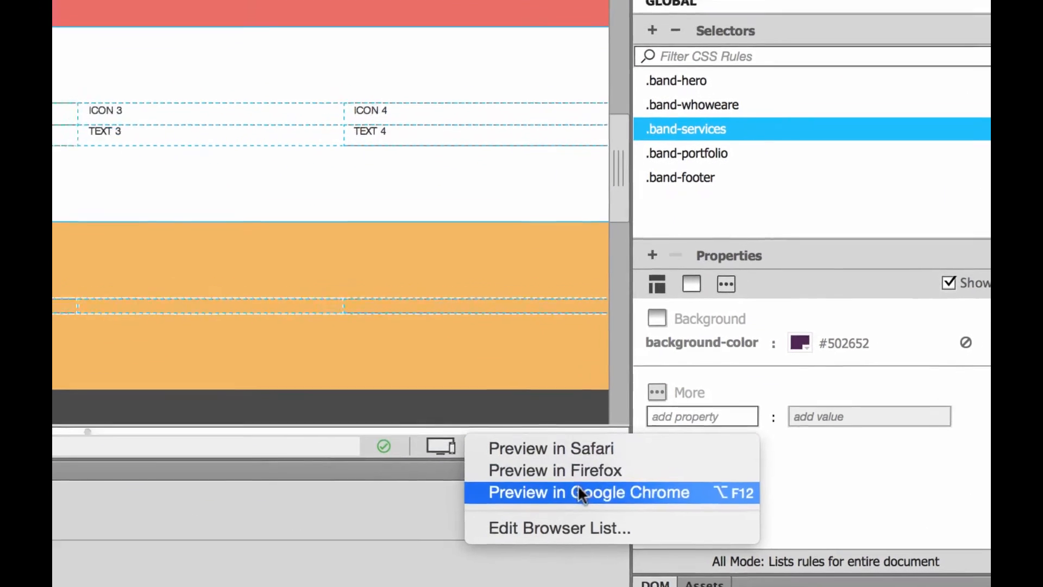
click(586, 492)
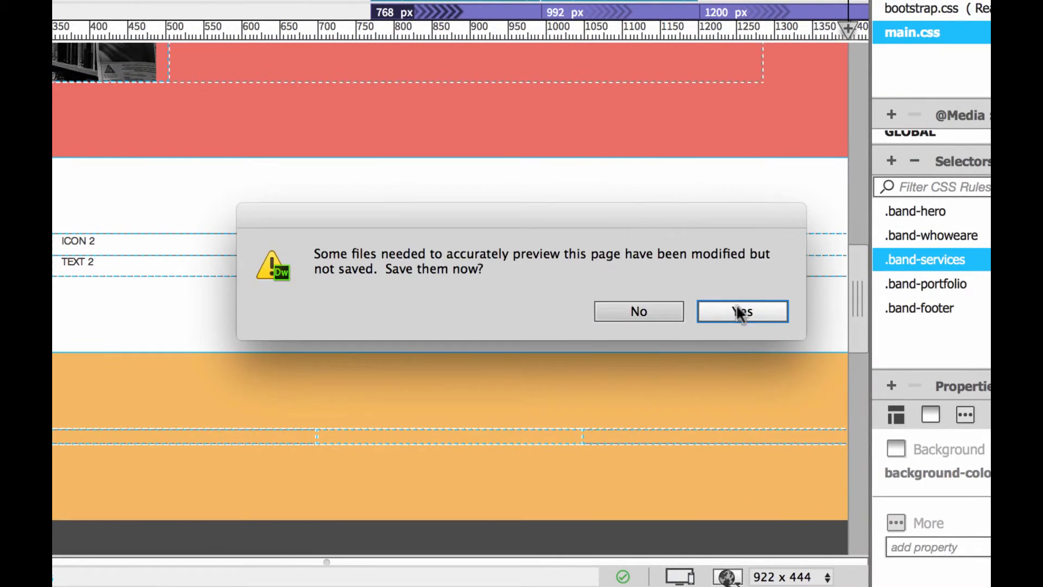
click(743, 311)
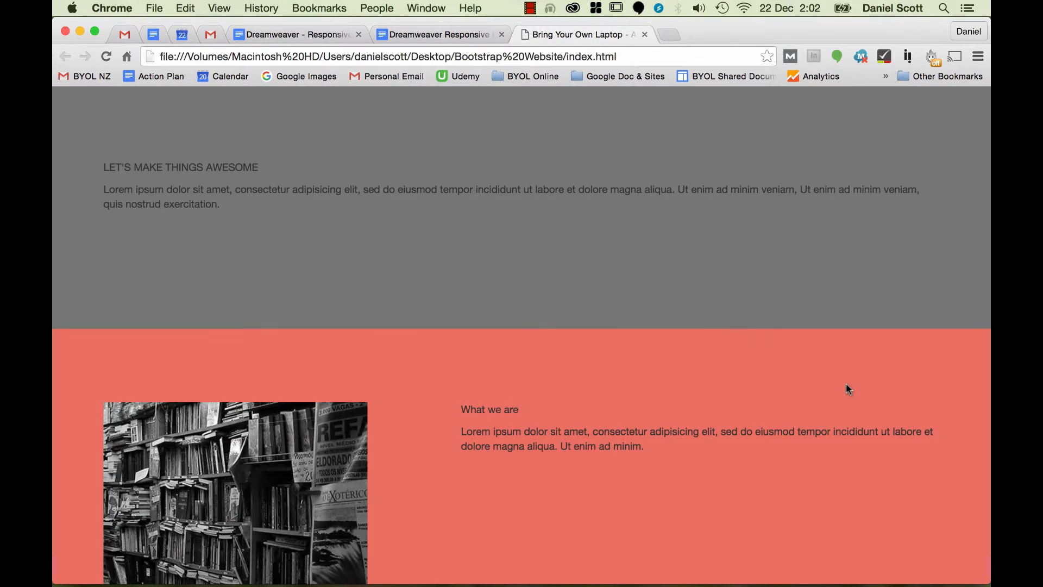
Step: Scroll to the services band and check the stacked ICON 1 and TEXT 1 labels
scroll(down, 3)
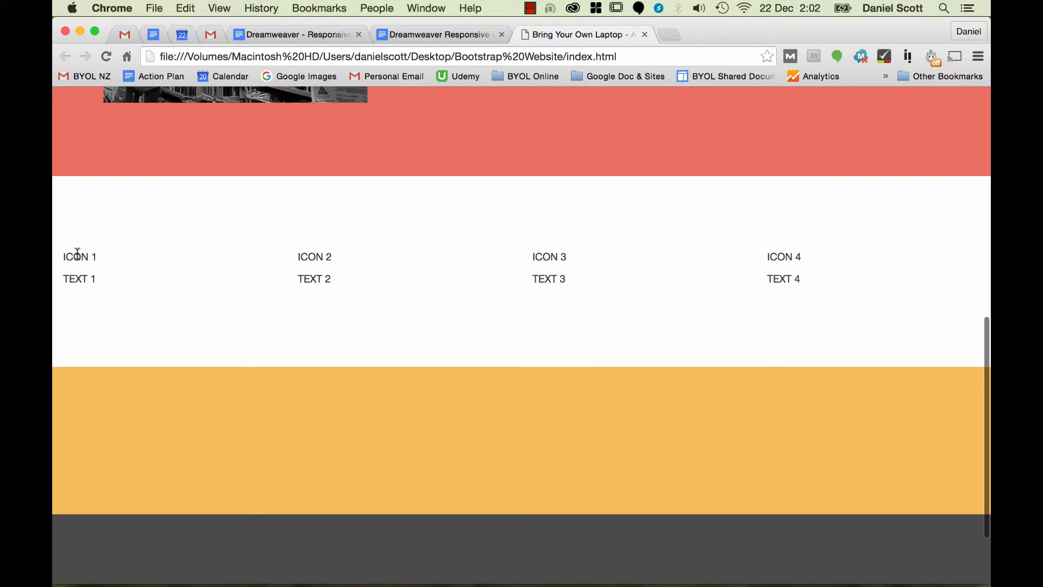
mouse_move(129, 246)
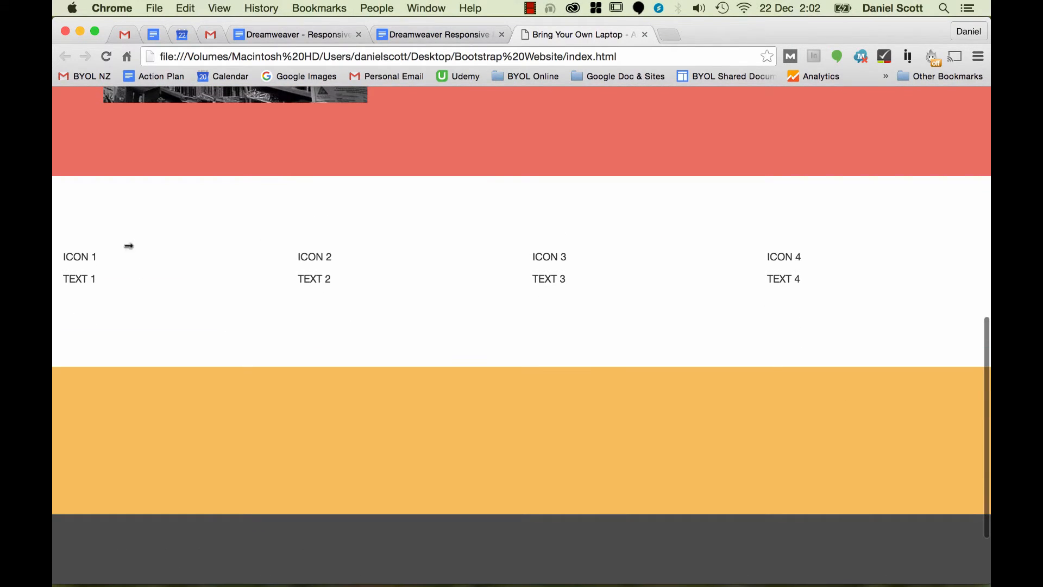
mouse_move(335, 291)
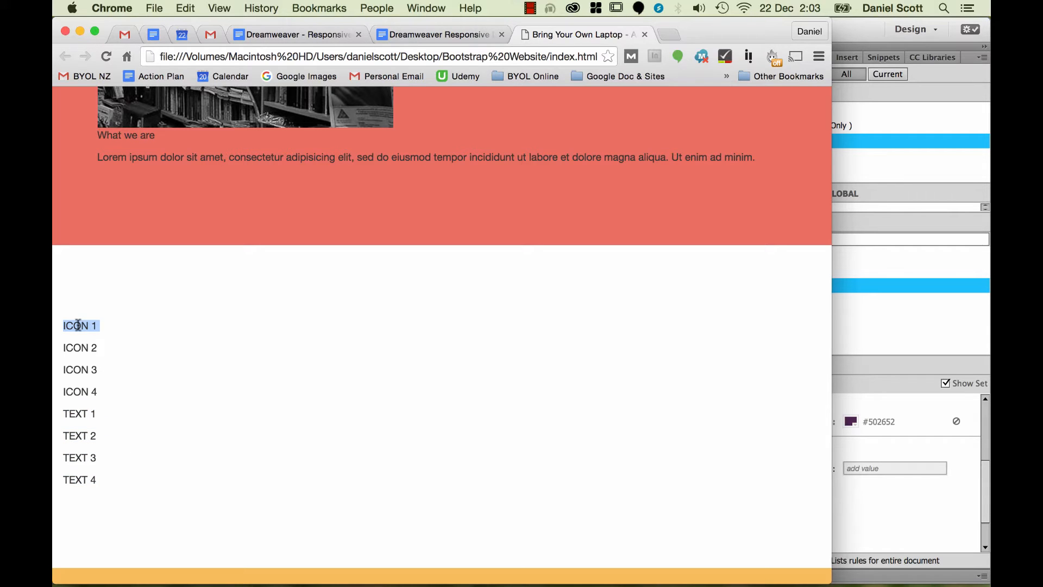
click(78, 413)
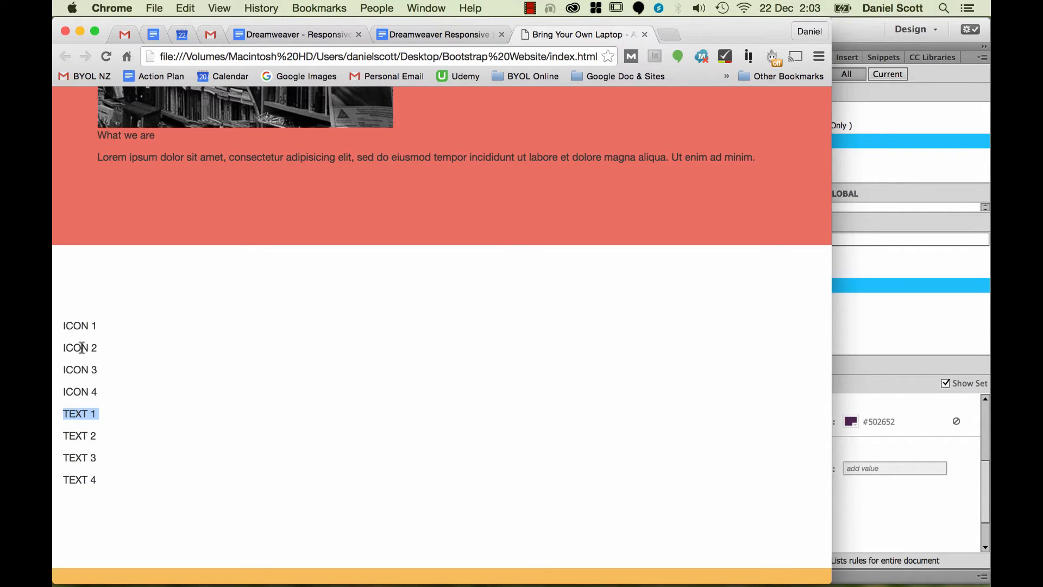
click(79, 435)
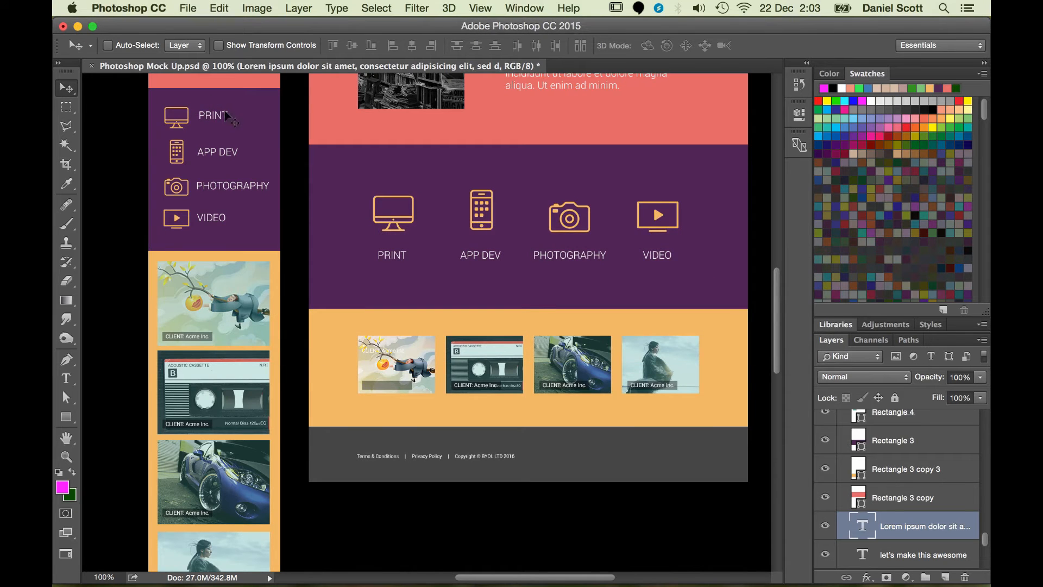
mouse_move(678, 214)
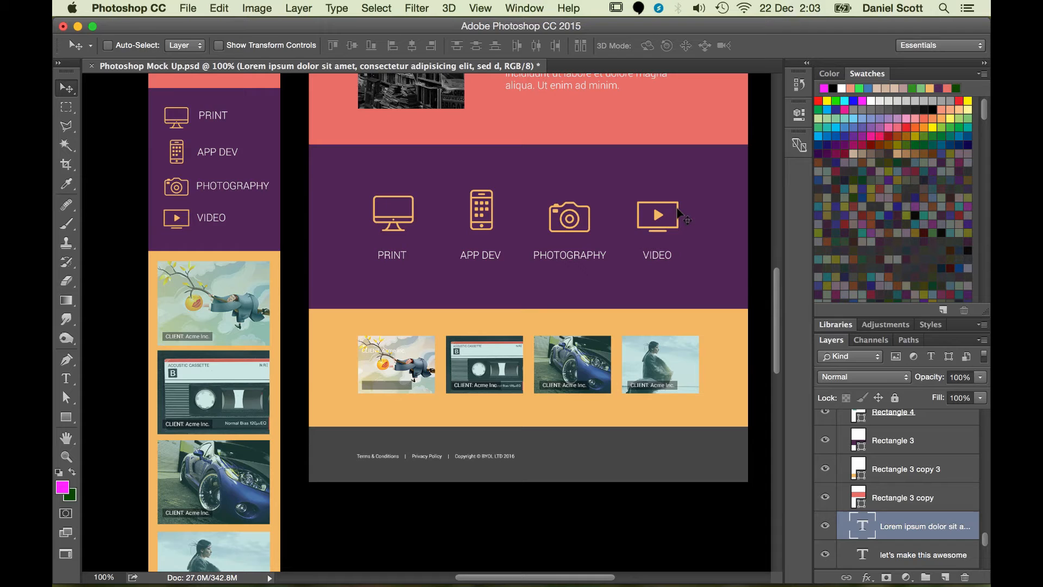
mouse_move(436, 223)
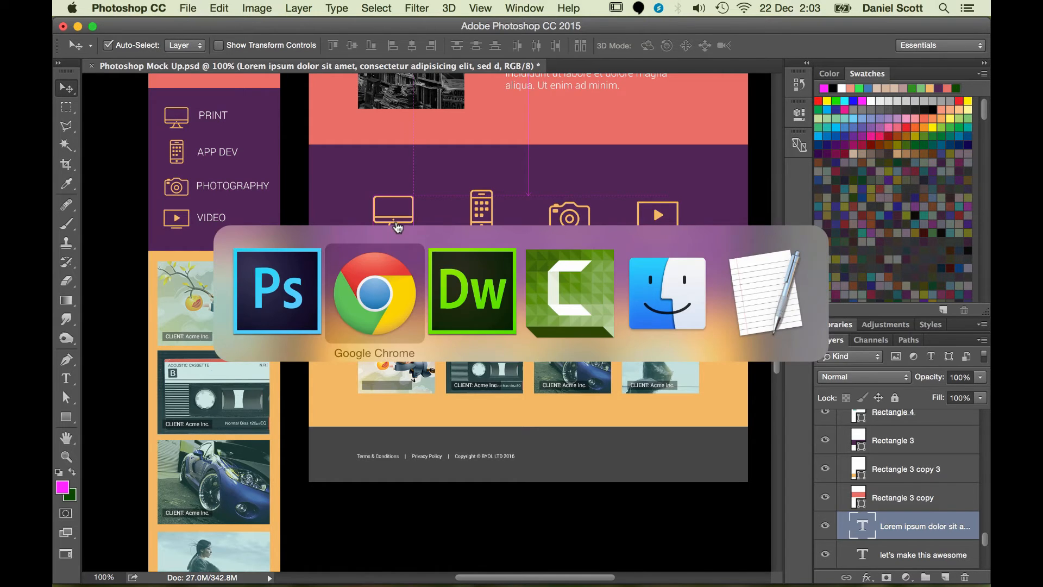
click(471, 291)
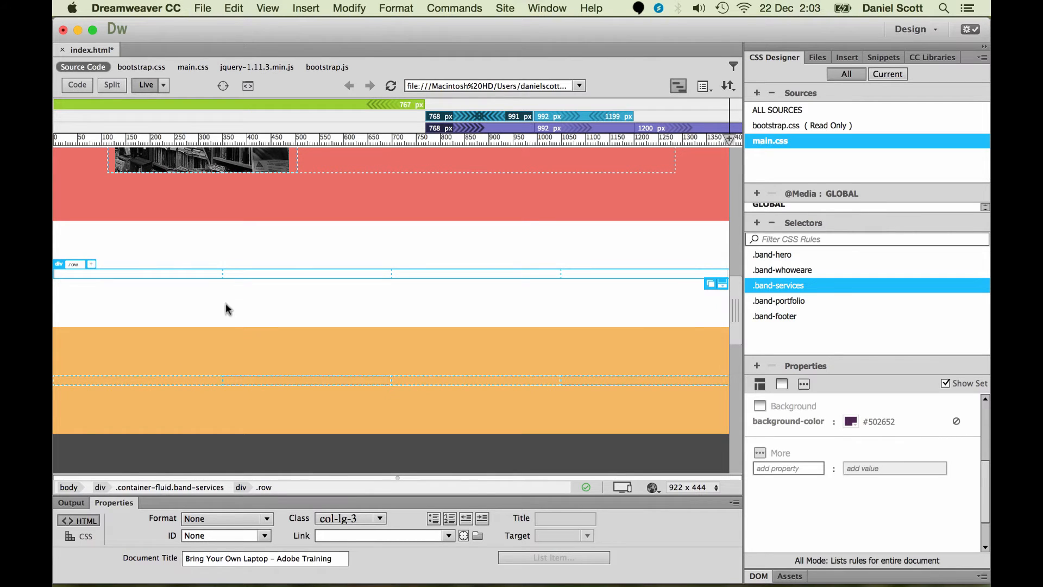
Step: Select the first col-lg-3 column of the services row
click(210, 282)
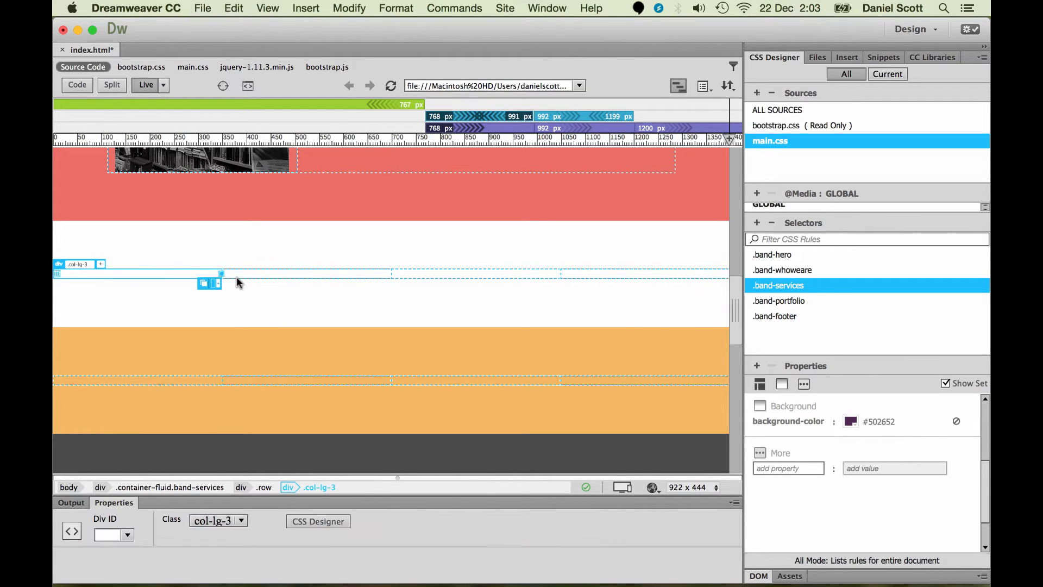
mouse_move(152, 281)
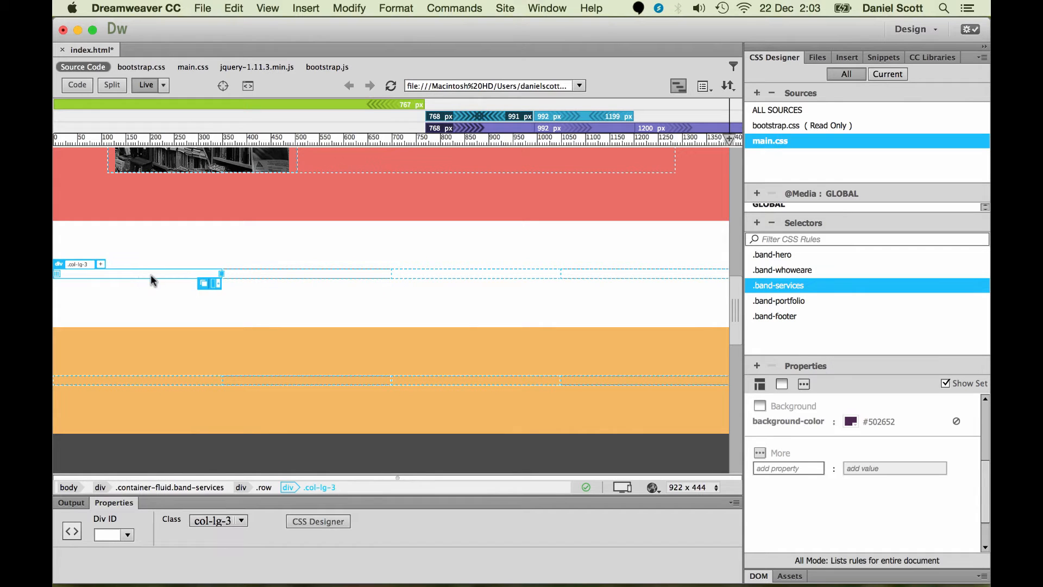
mouse_move(173, 293)
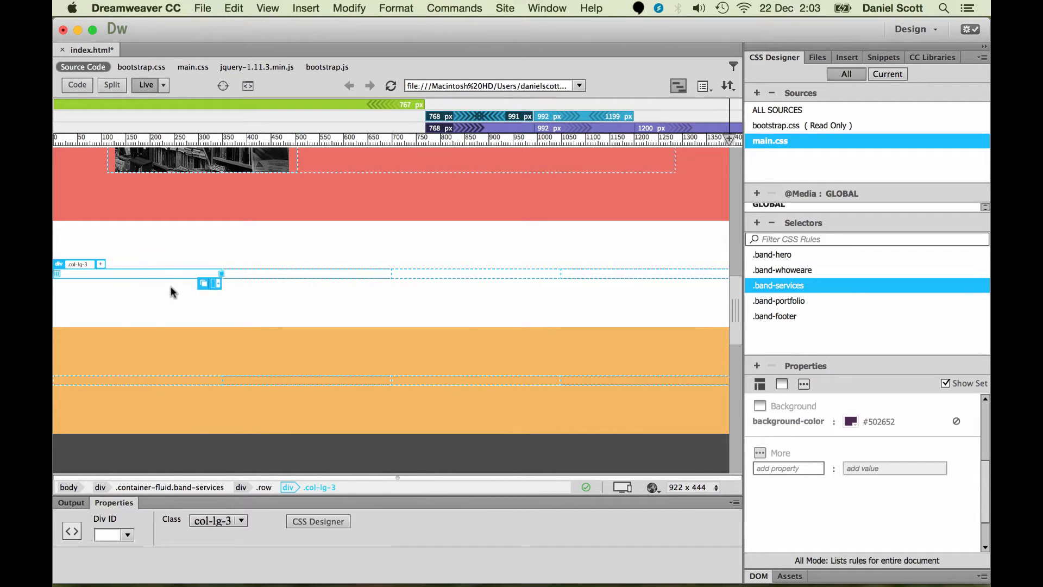
mouse_move(137, 282)
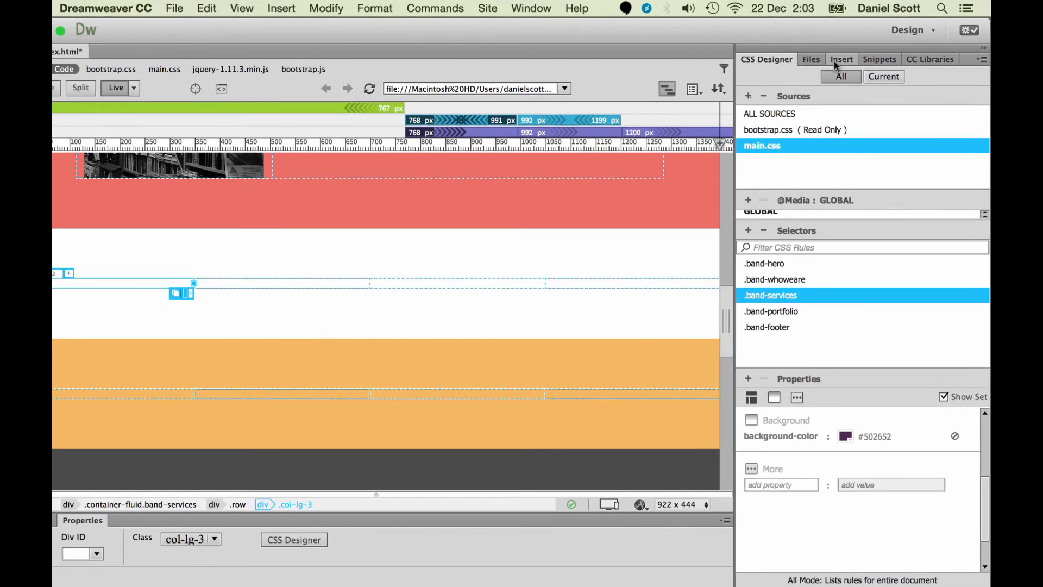
Step: Insert a nested Bootstrap Grid Row with 2 columns into the selected column
click(842, 59)
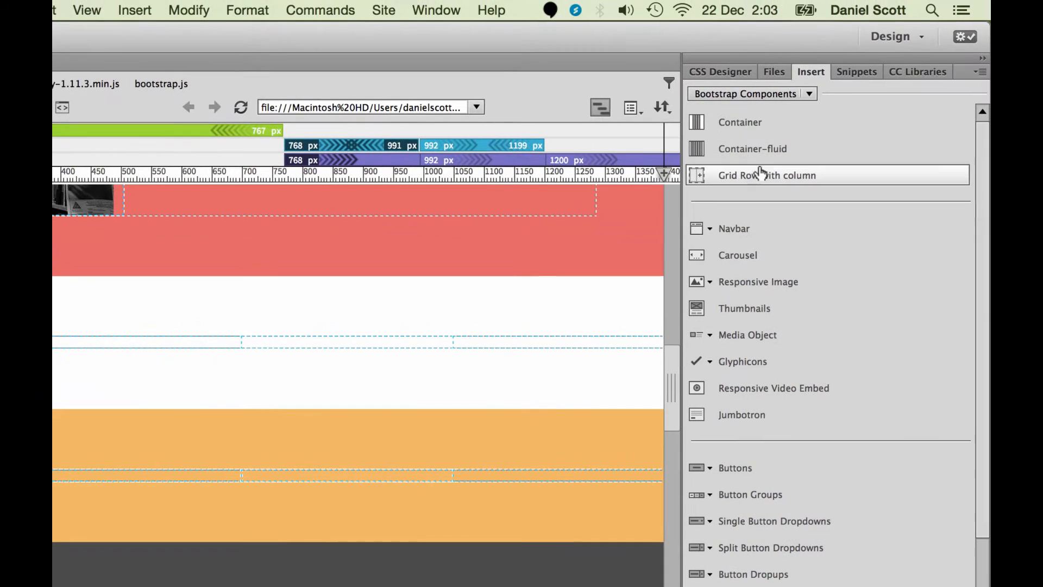
click(767, 175)
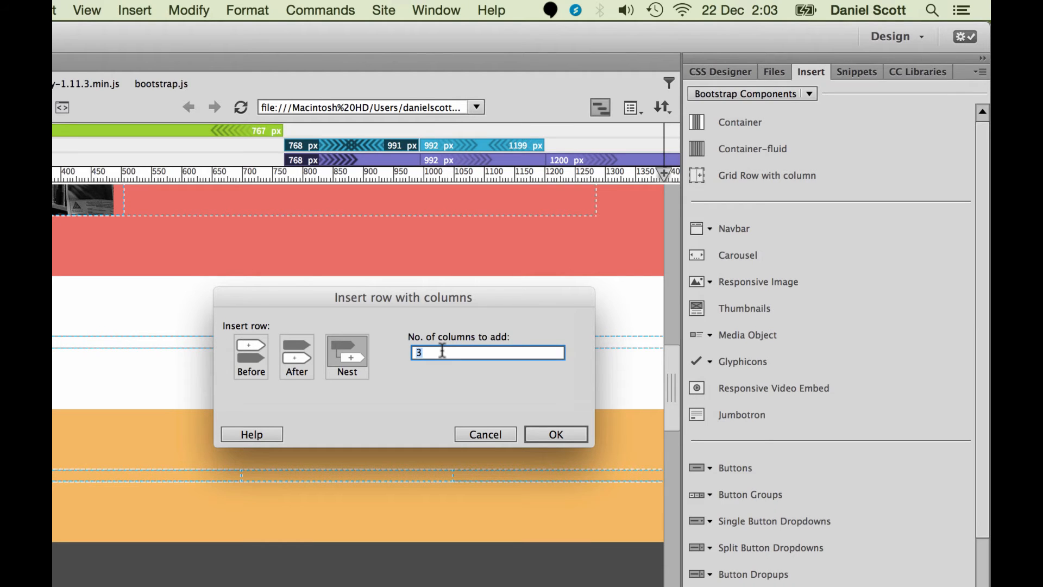
text(2)
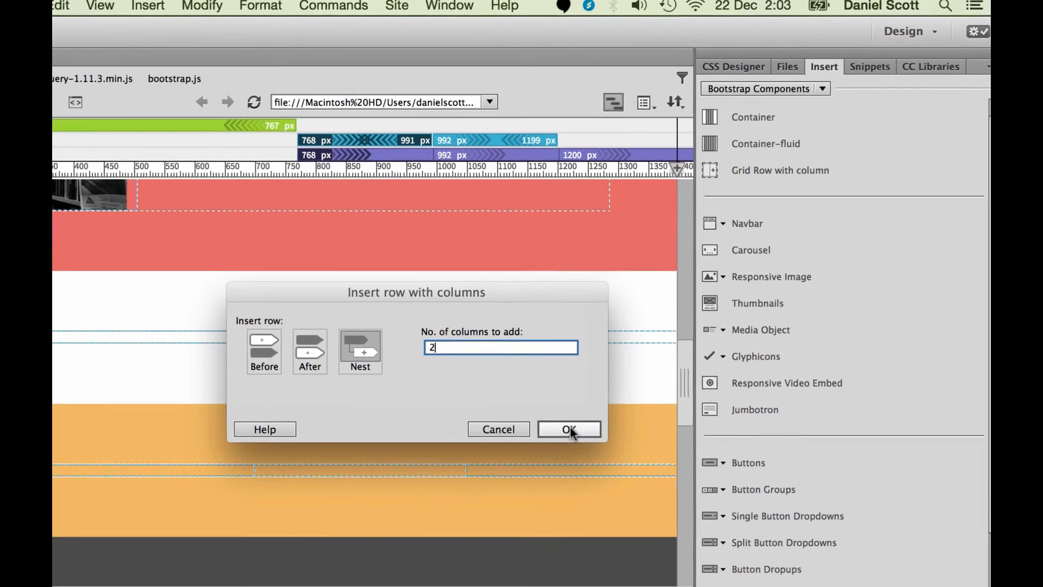
click(569, 429)
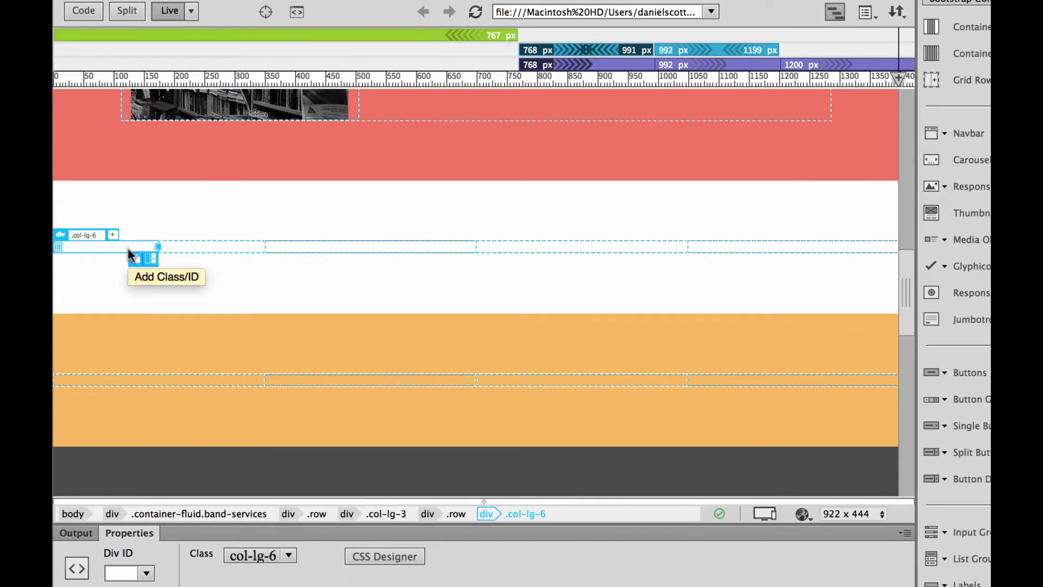
mouse_move(539, 529)
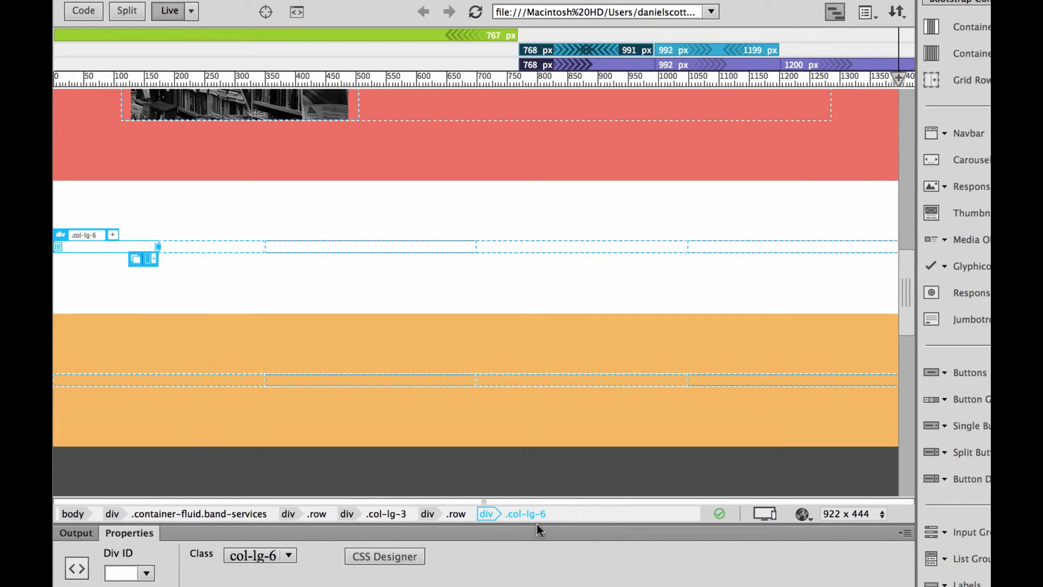
click(456, 513)
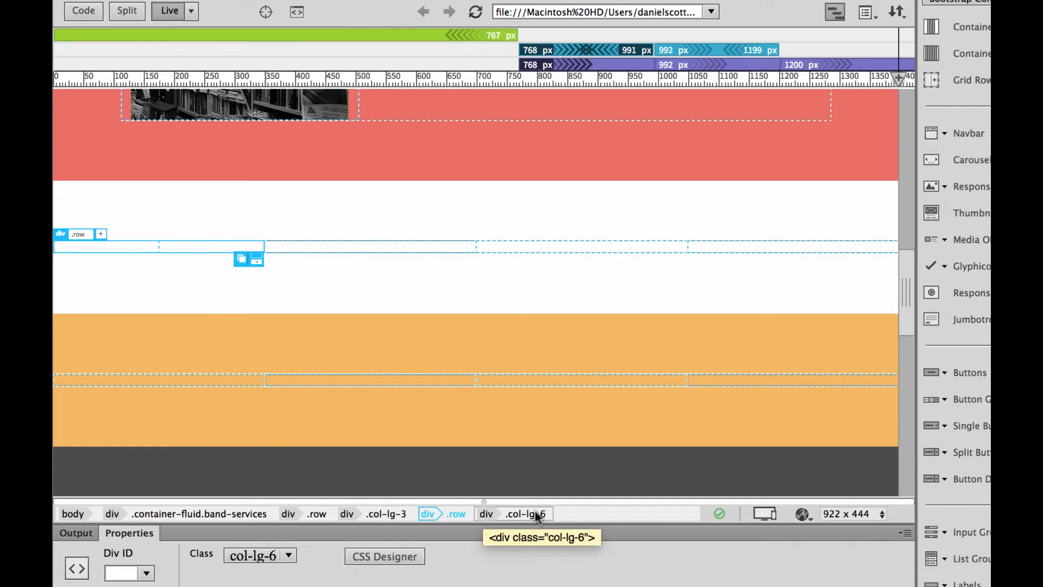
click(316, 513)
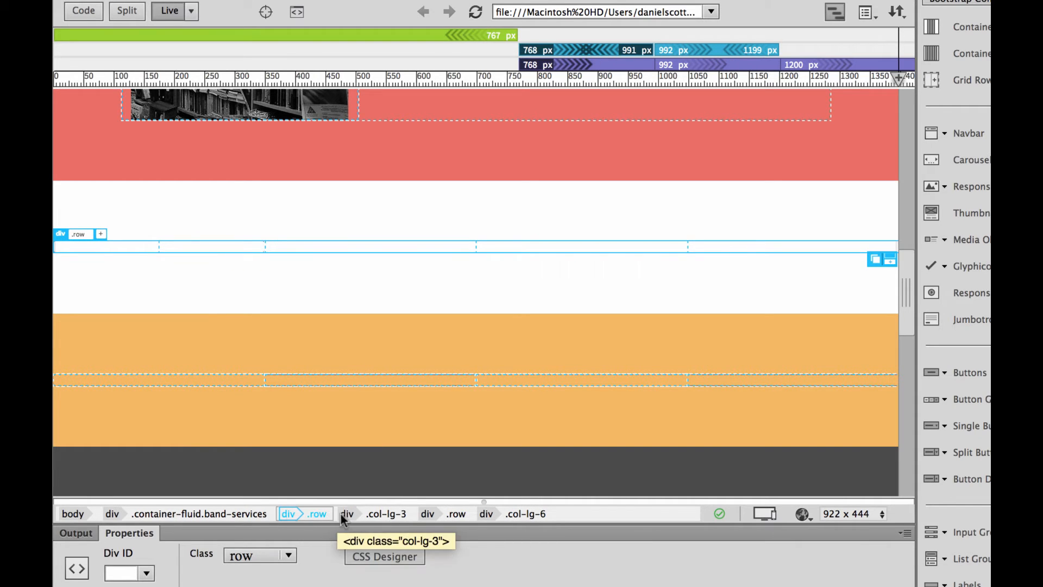
click(385, 512)
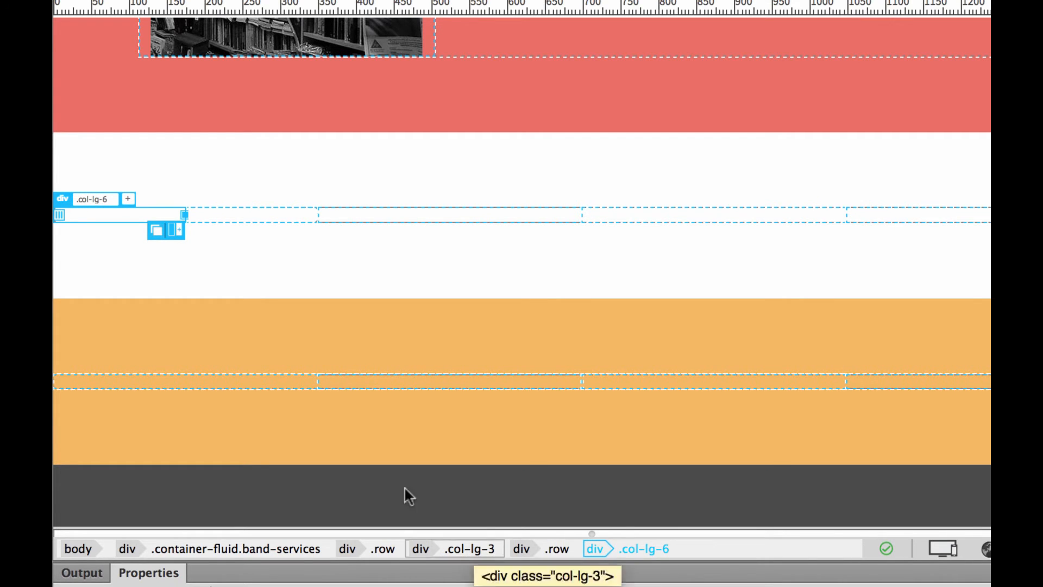
mouse_move(183, 215)
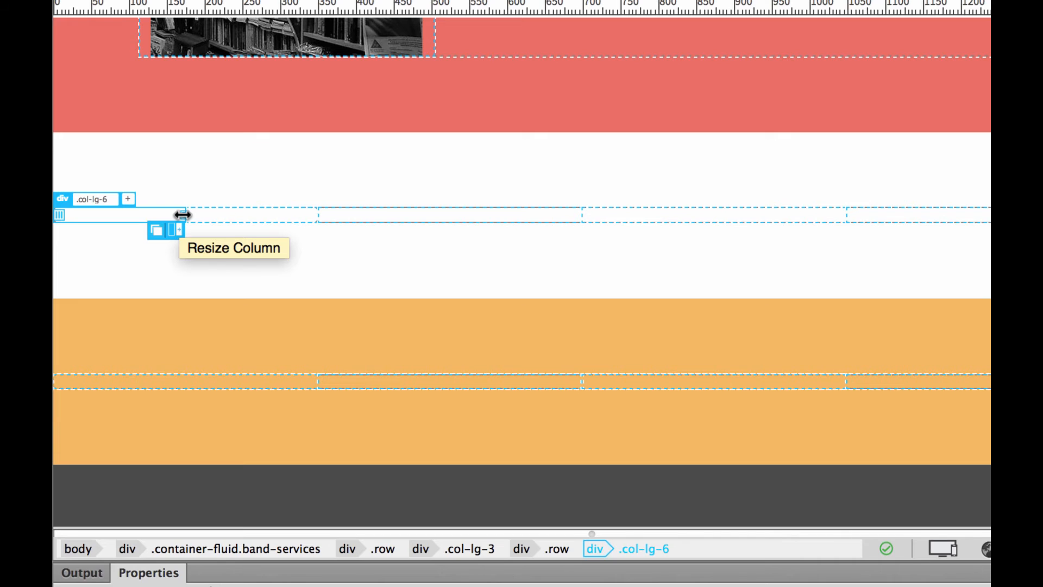
mouse_move(307, 218)
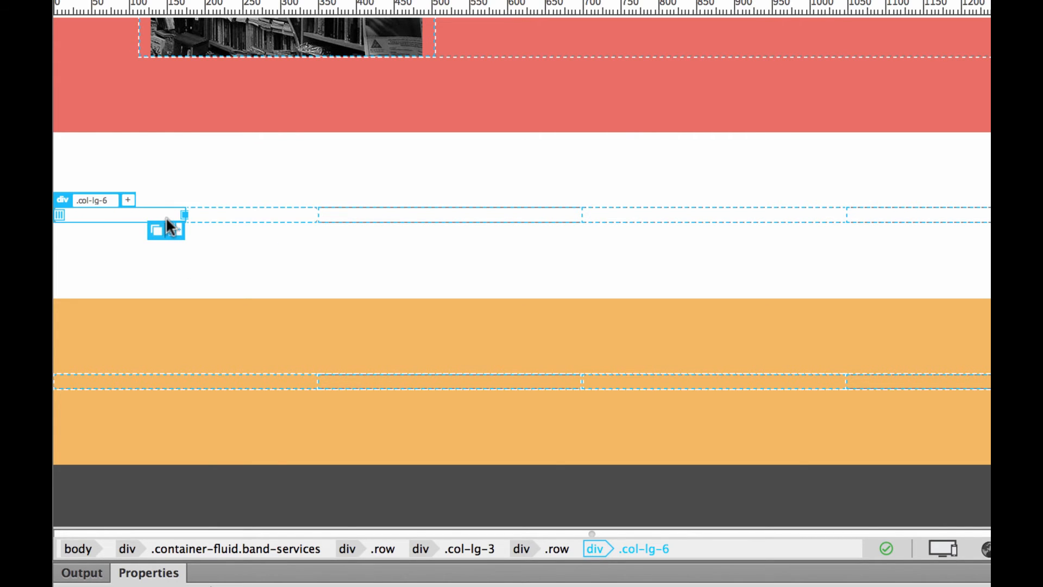
Step: Drag the nested column's resize handle through col-lg-10 to col-lg-12
drag(184, 216, 274, 217)
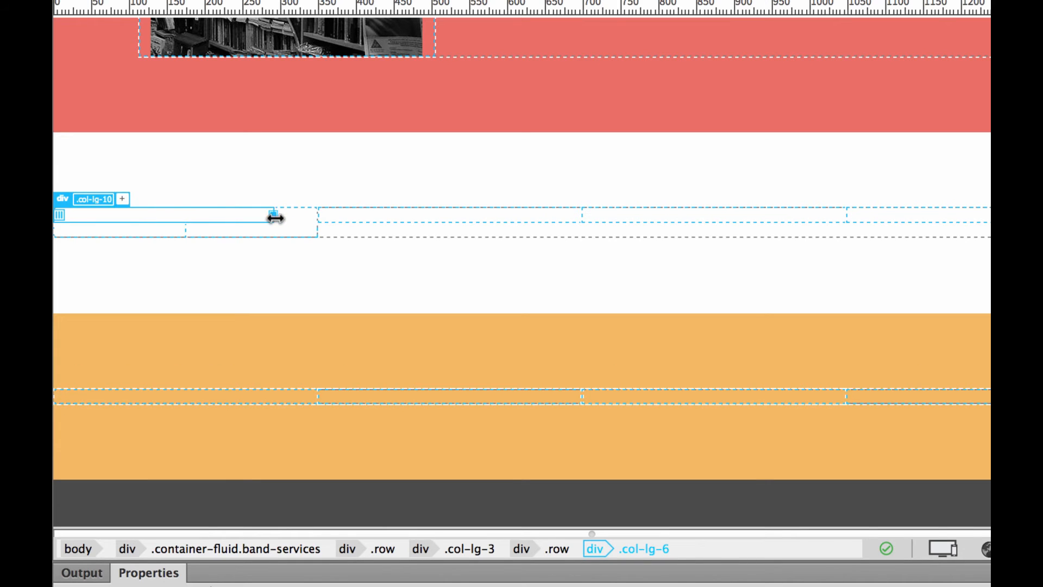
drag(272, 217, 316, 217)
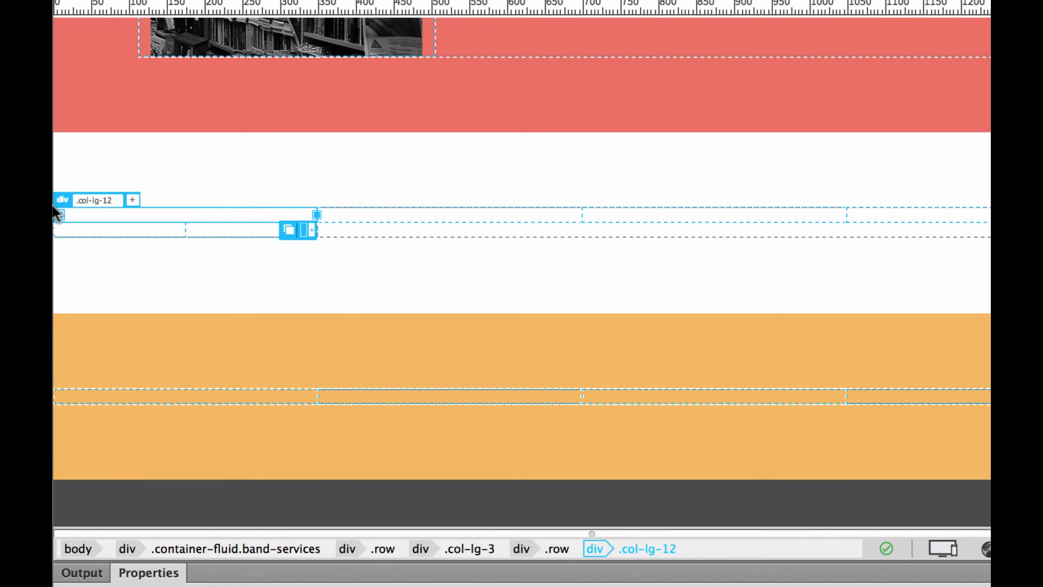
mouse_move(59, 261)
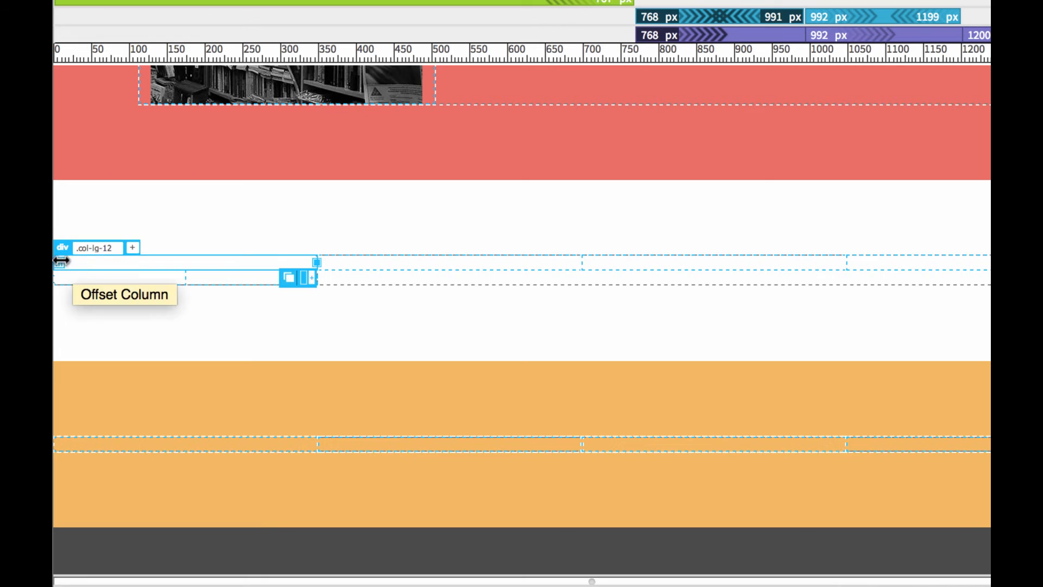
mouse_move(56, 283)
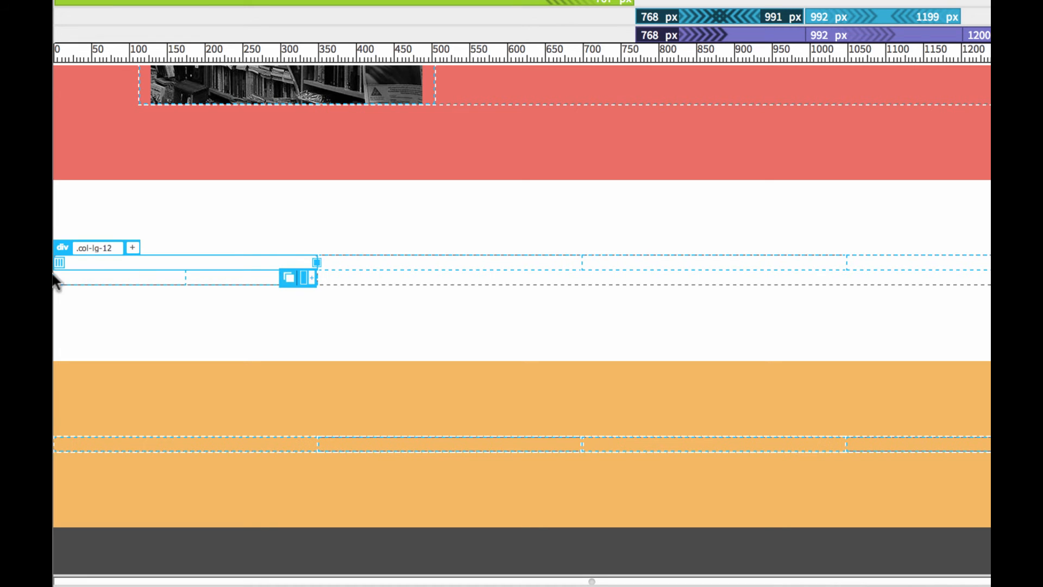
mouse_move(206, 263)
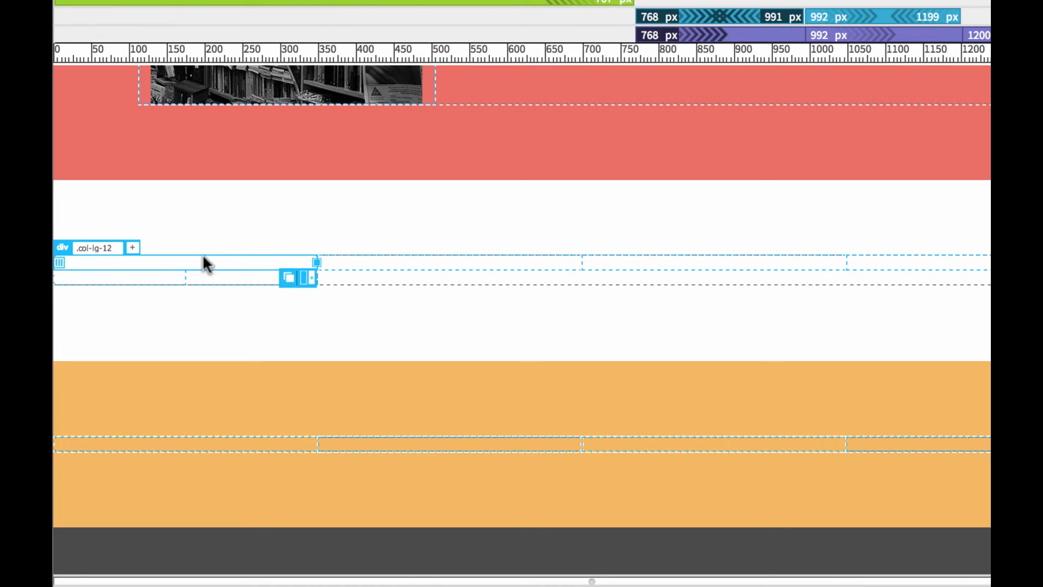
mouse_move(165, 278)
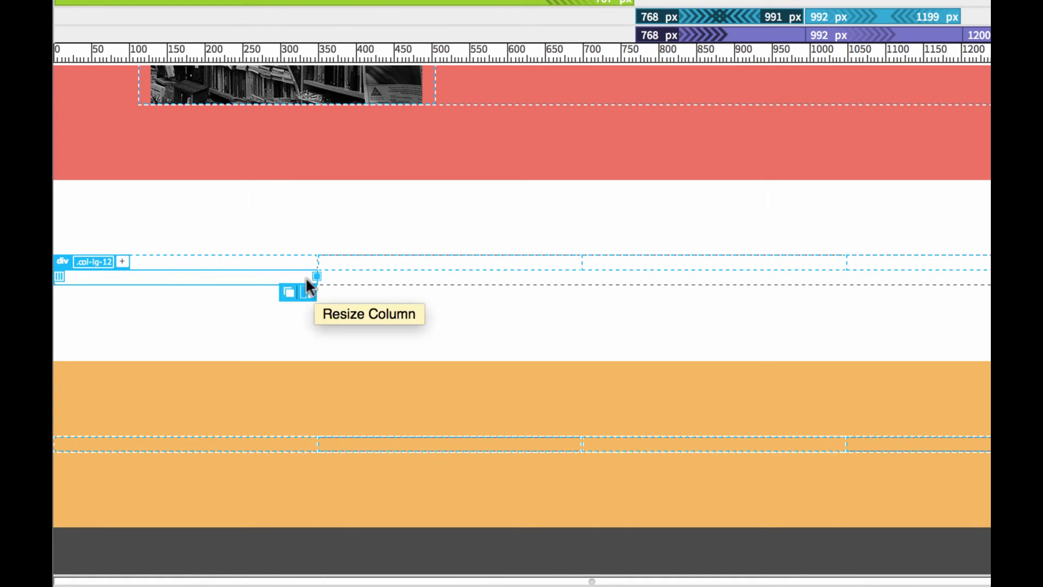
mouse_move(202, 270)
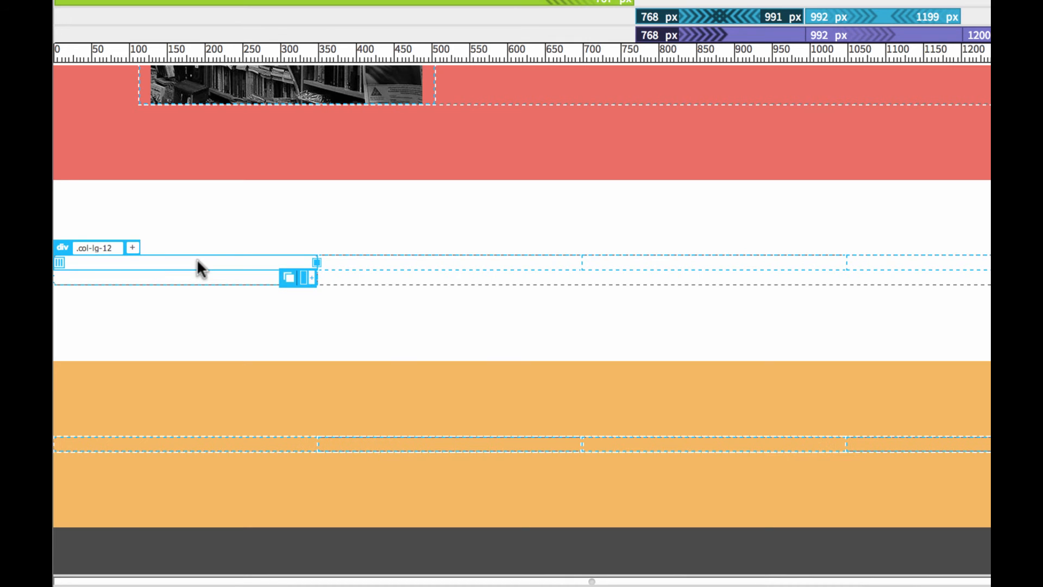
mouse_move(195, 263)
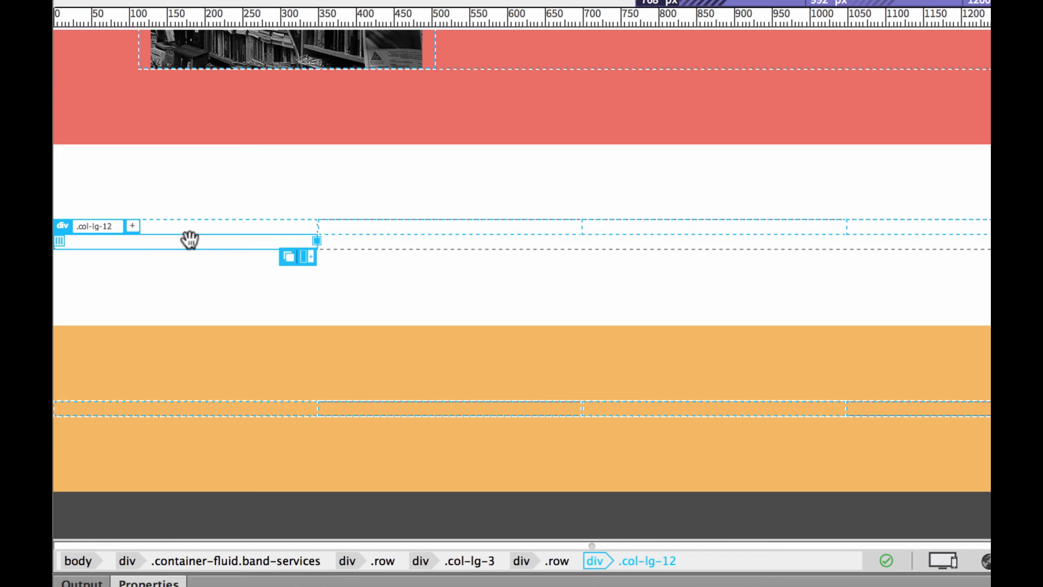
mouse_move(352, 238)
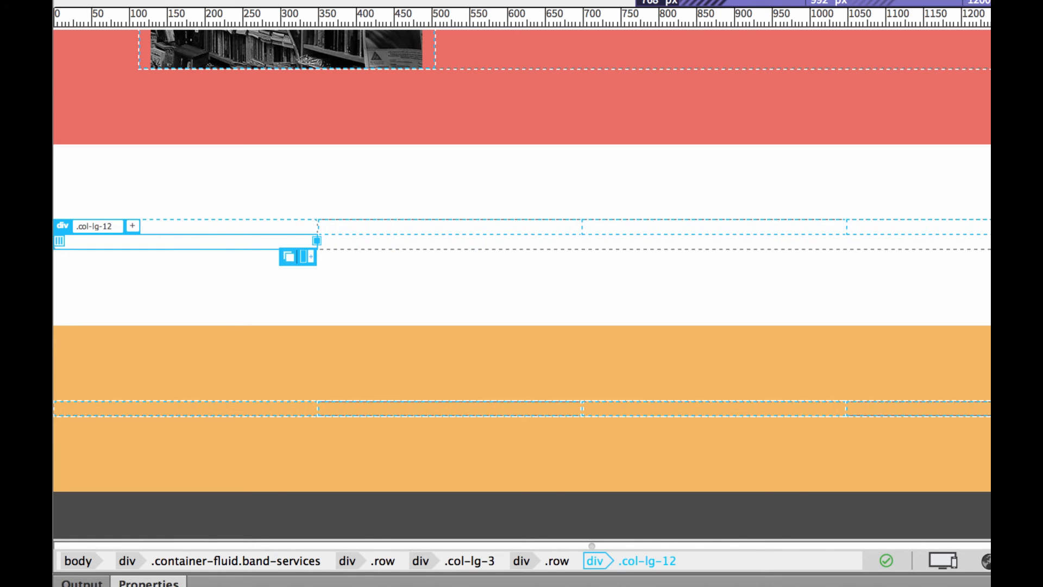
mouse_move(226, 244)
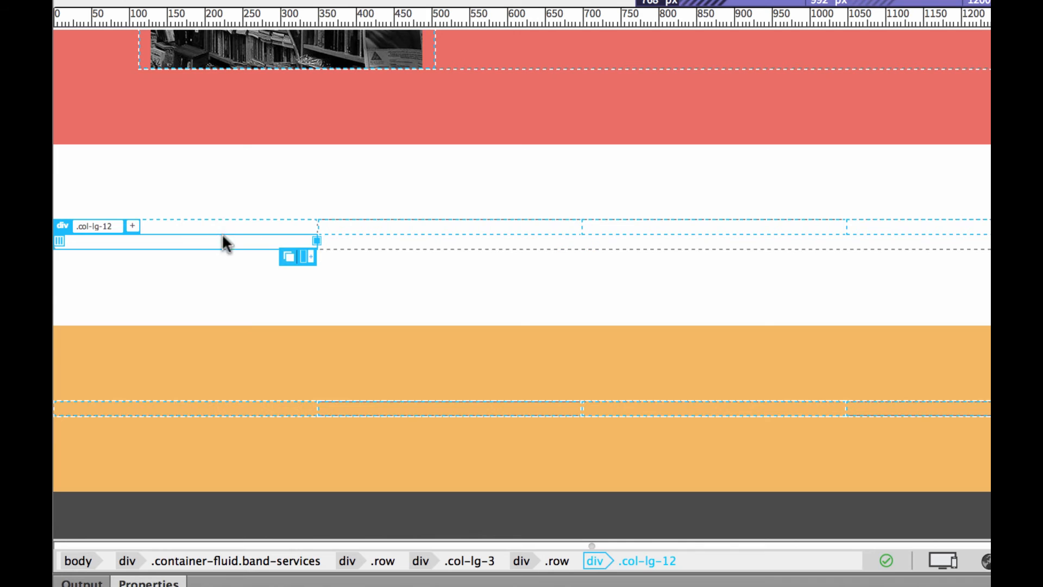
mouse_move(469, 560)
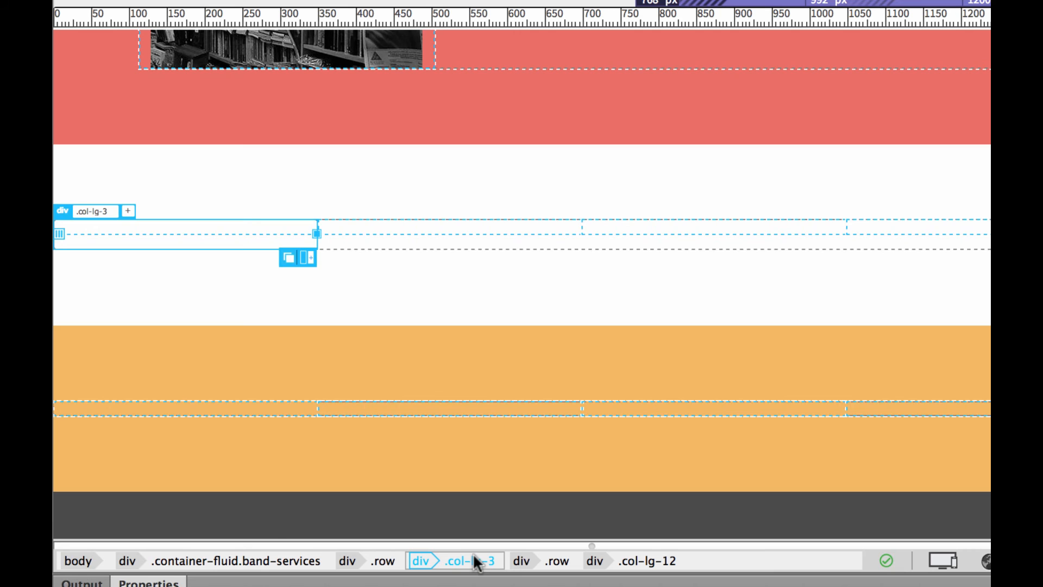
mouse_move(278, 243)
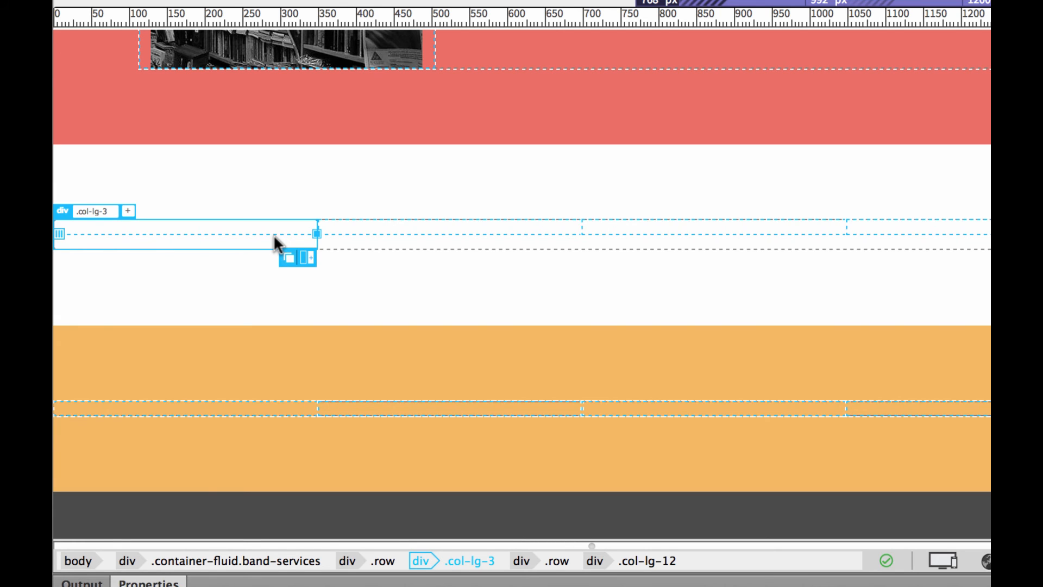
click(382, 560)
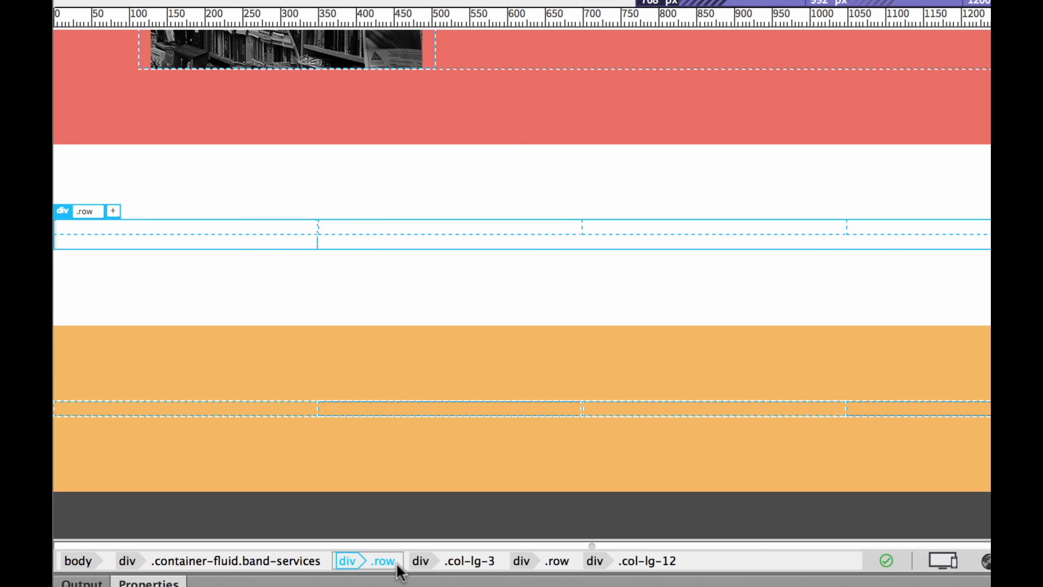